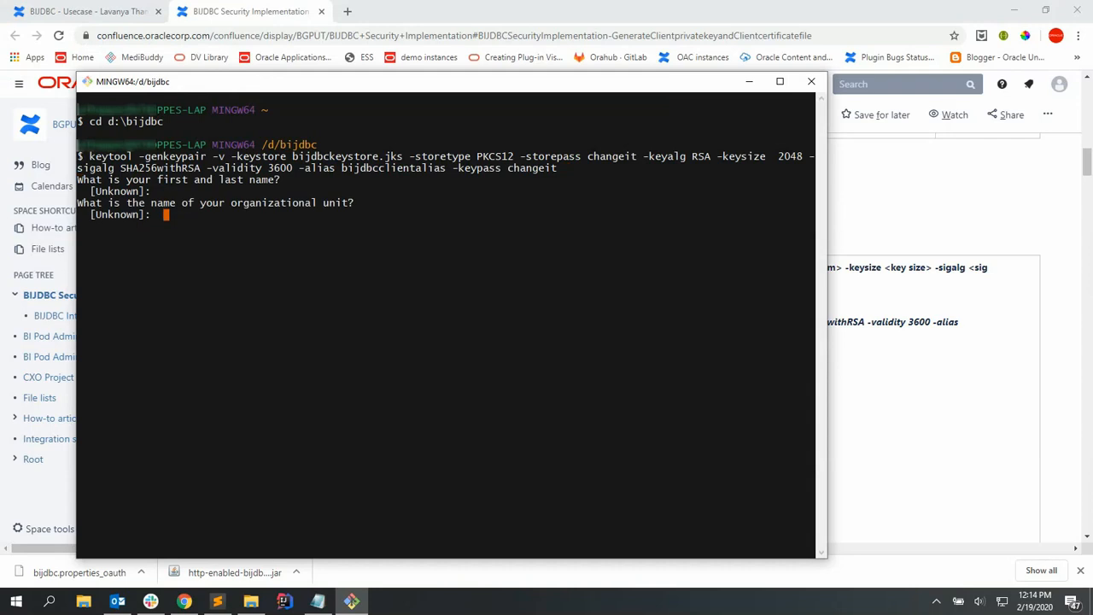
Accept the organizational unit prompt of the keytool key-pair generation for bijdbckeystore.jks
key("enter")
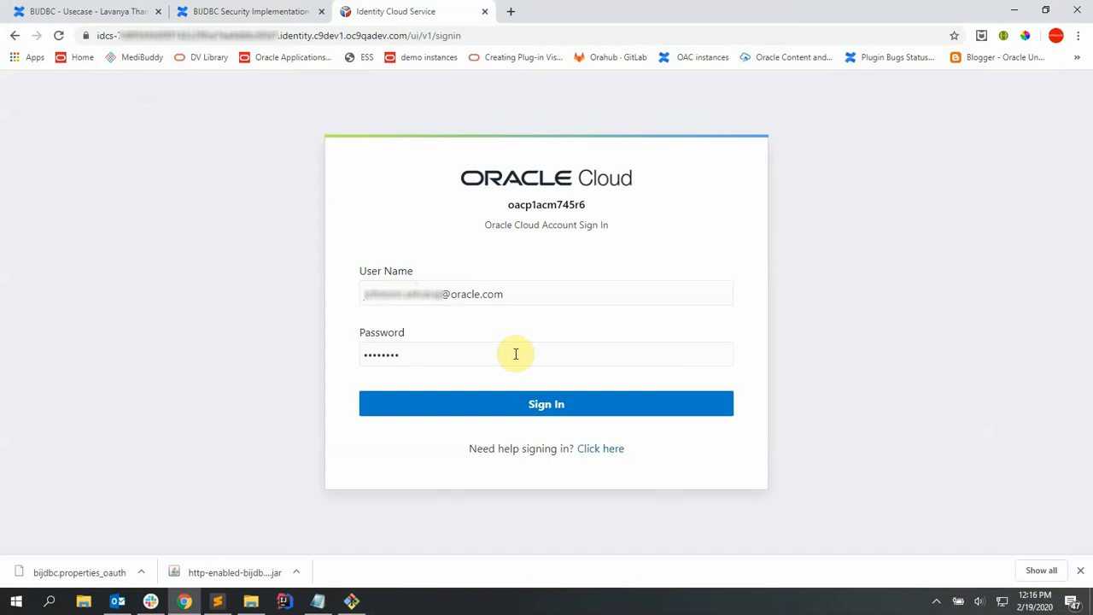
Sign in and create a new confidential application named testbijdbc, continuing past the details
left_click(547, 403)
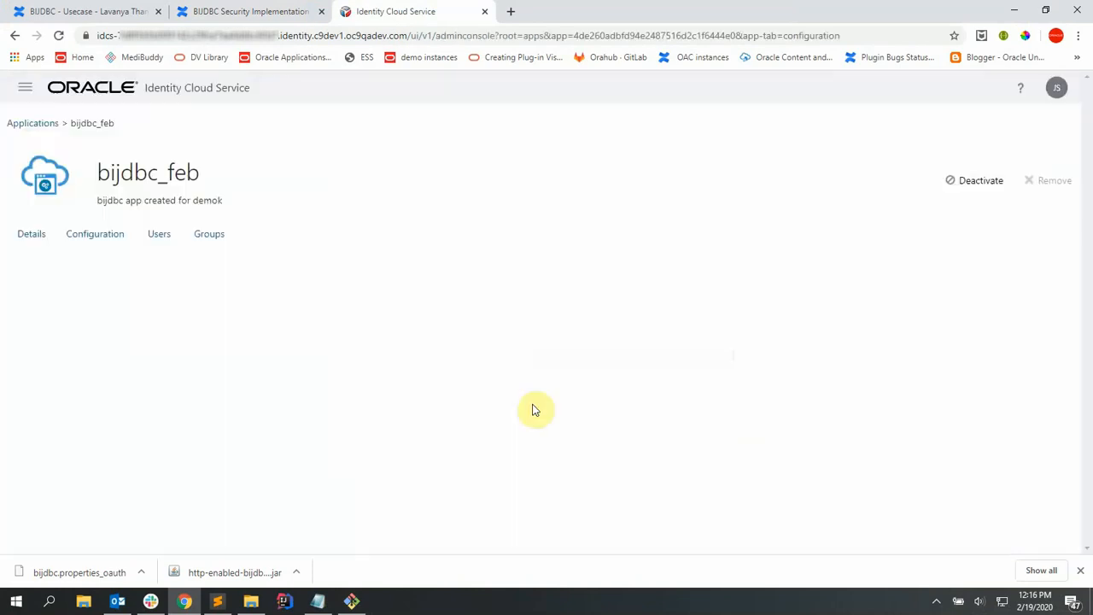
left_click(96, 232)
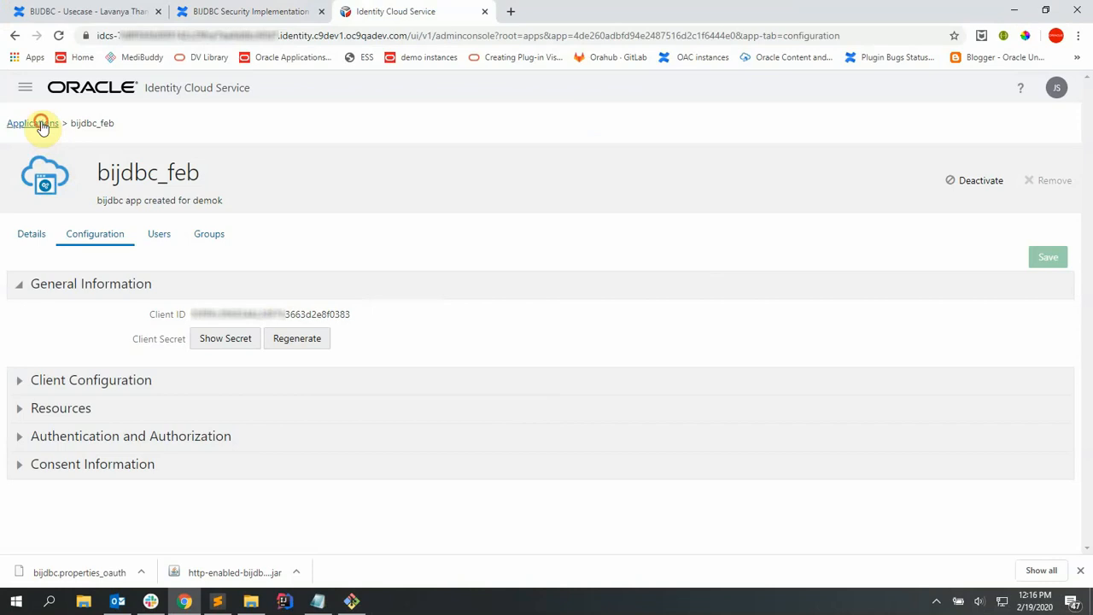
left_click(28, 123)
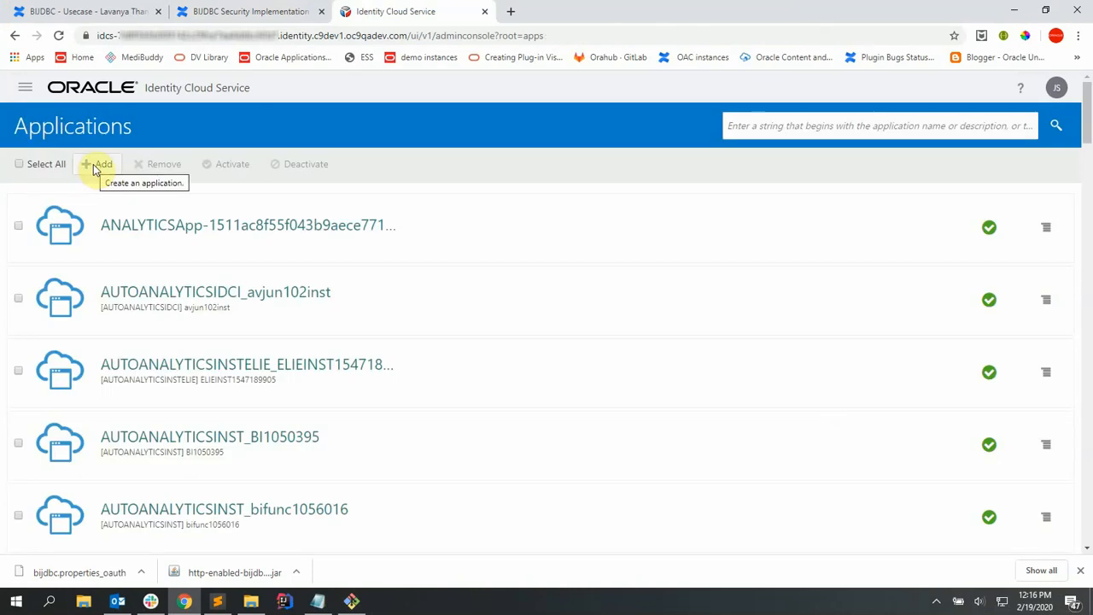
left_click(97, 163)
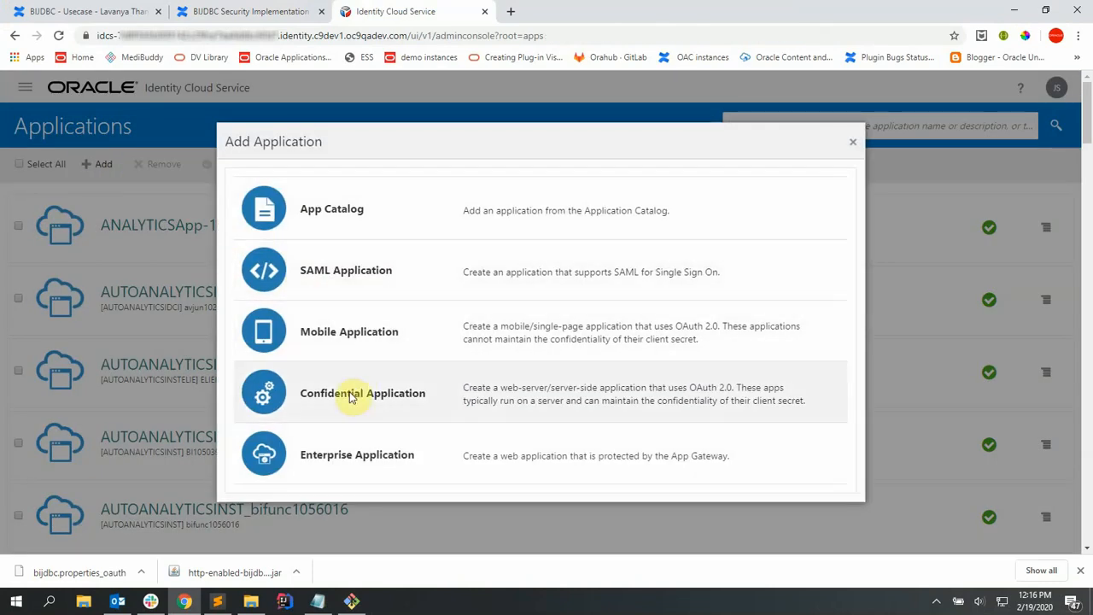
left_click(362, 393)
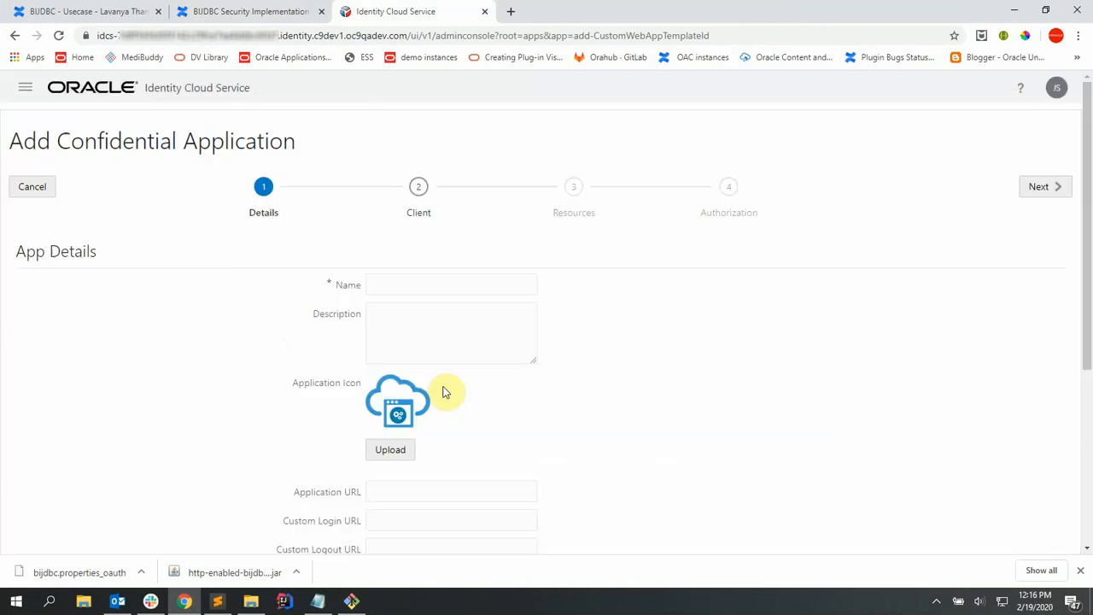
type("testbijdbc")
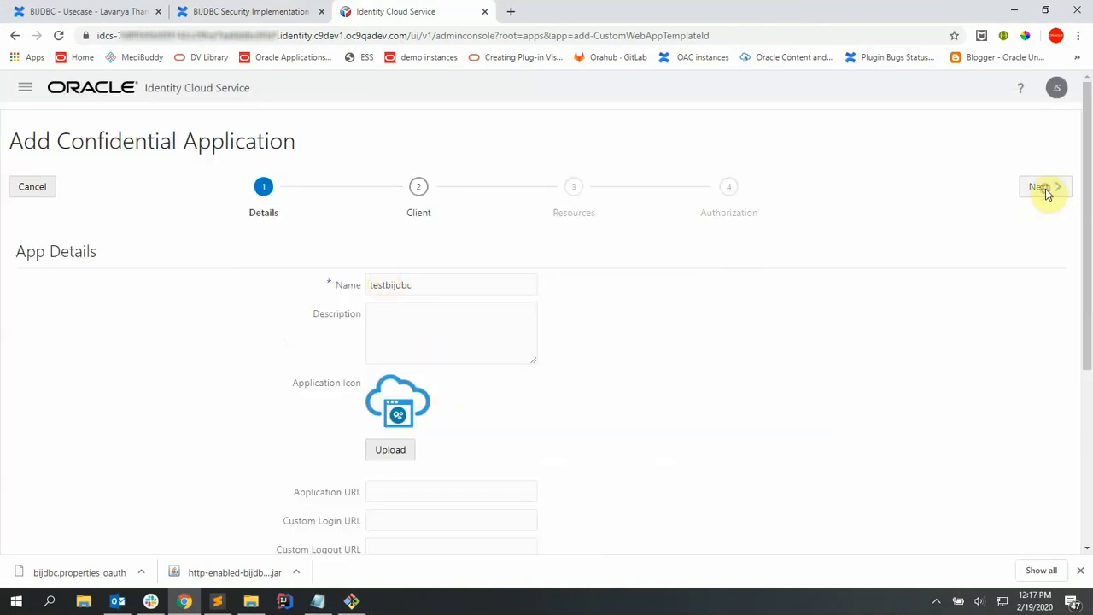
left_click(1040, 186)
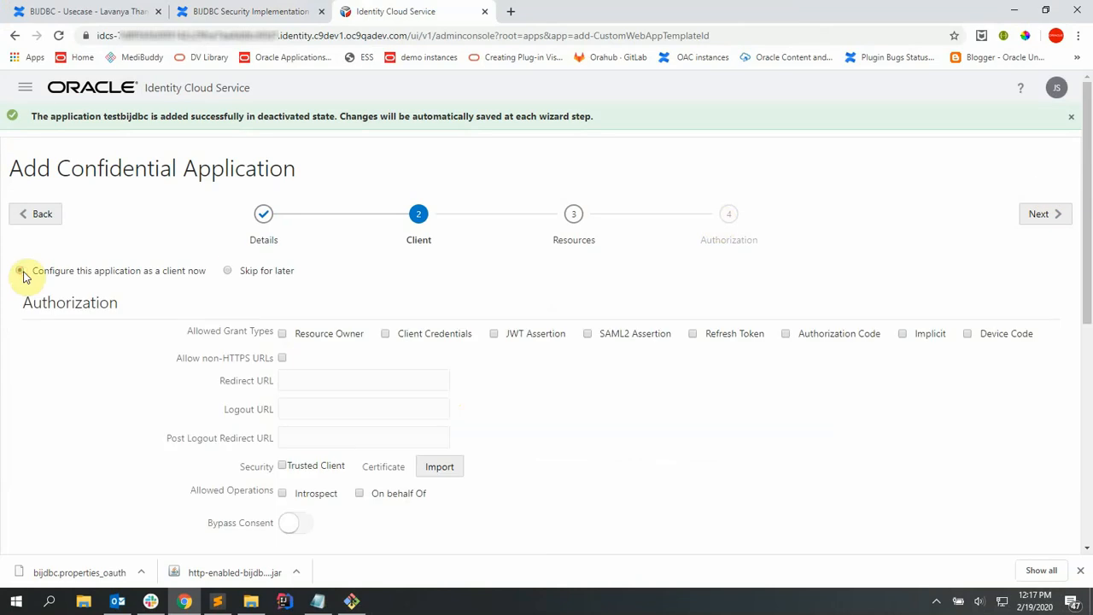
Configure it as a trusted client and import bijdbcclient.cert under alias bijdbclientCert
left_click(20, 269)
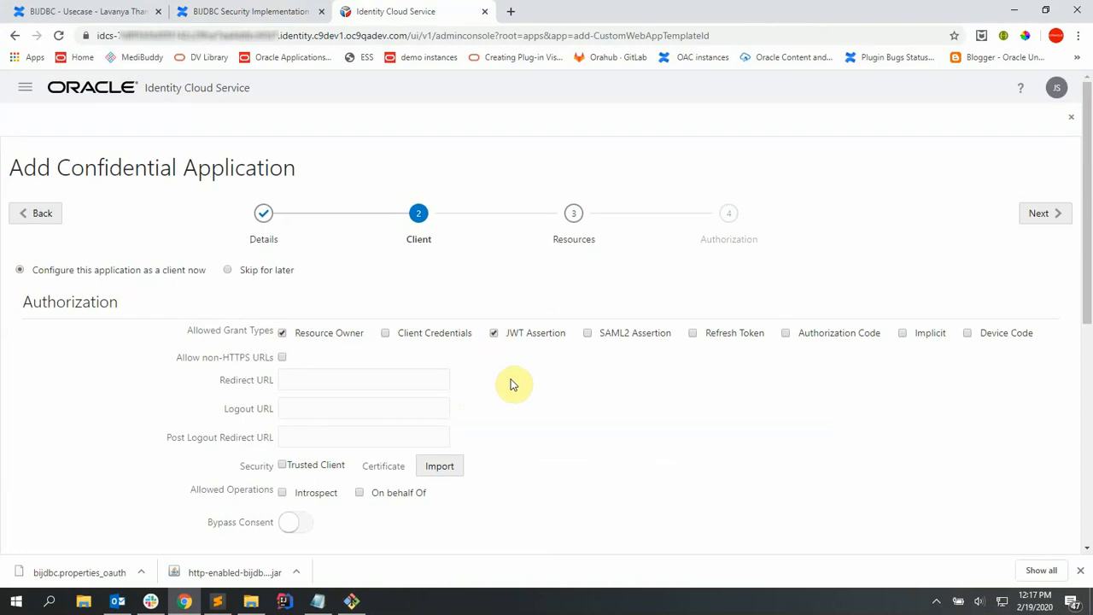
scroll("down", 3)
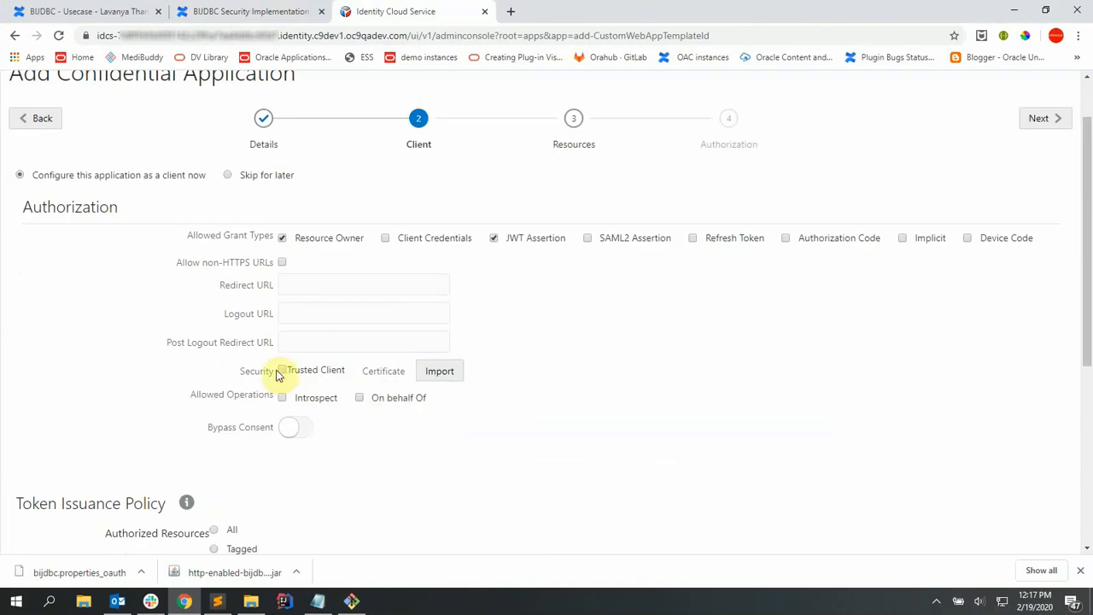
left_click(282, 368)
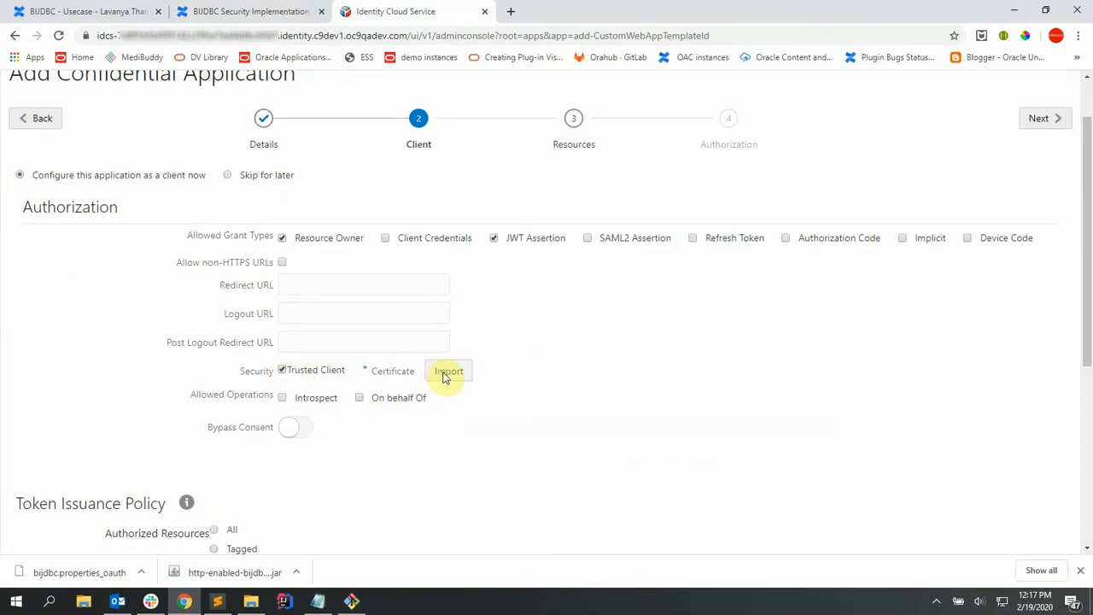
left_click(447, 370)
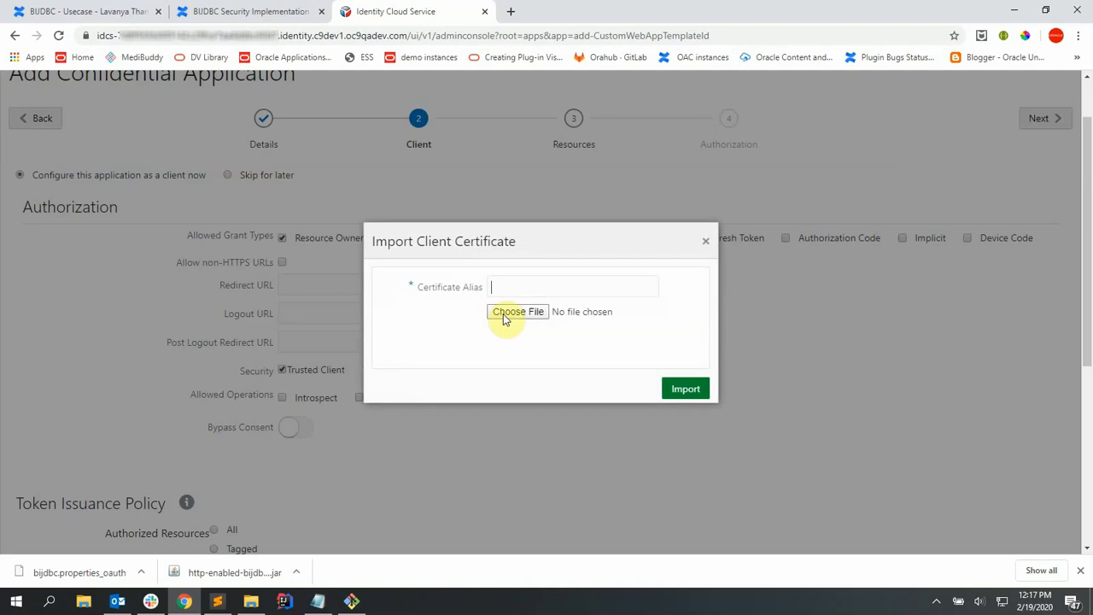
left_click(518, 311)
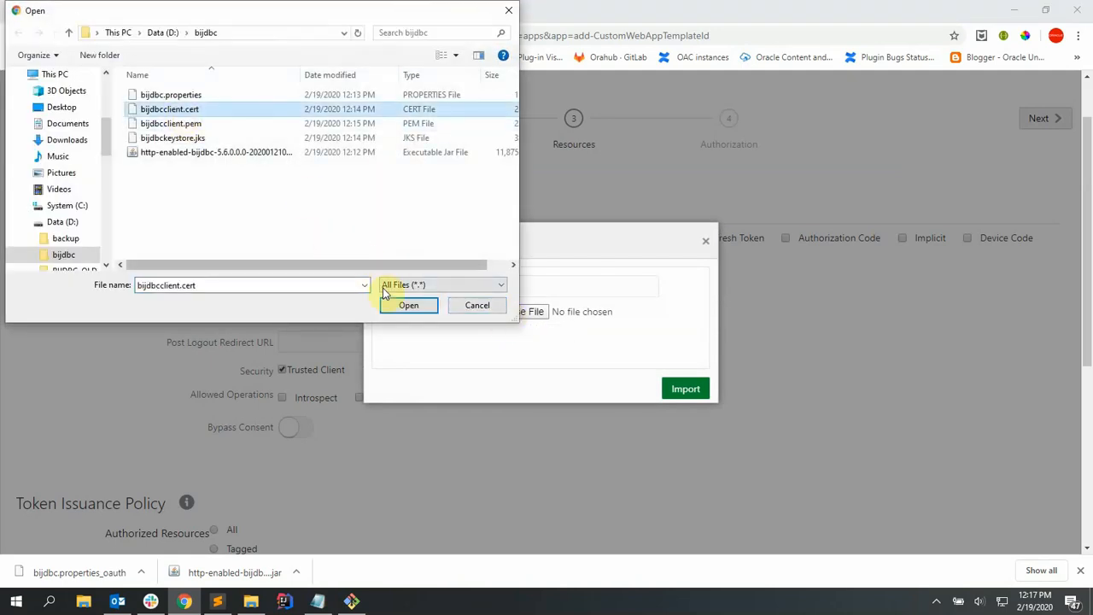
left_click(408, 304)
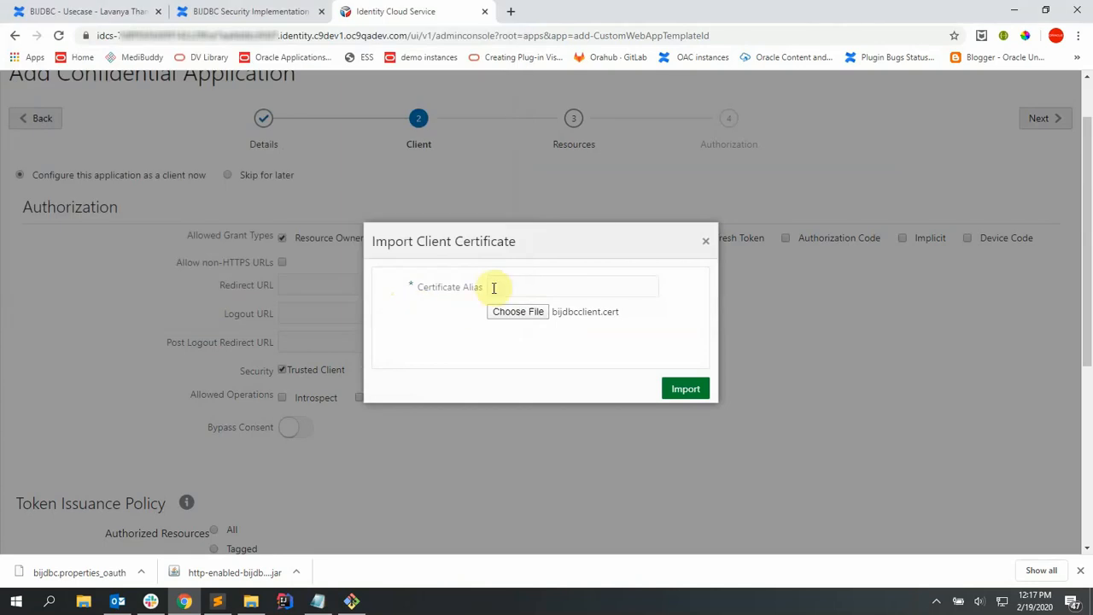
type("bijdbclientCert")
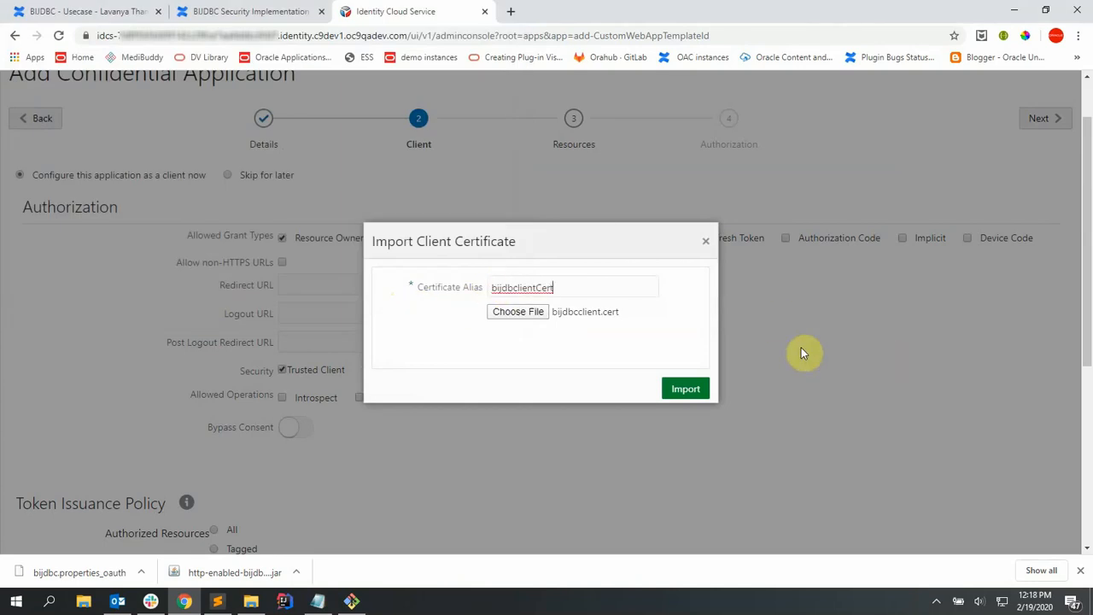
left_click(685, 390)
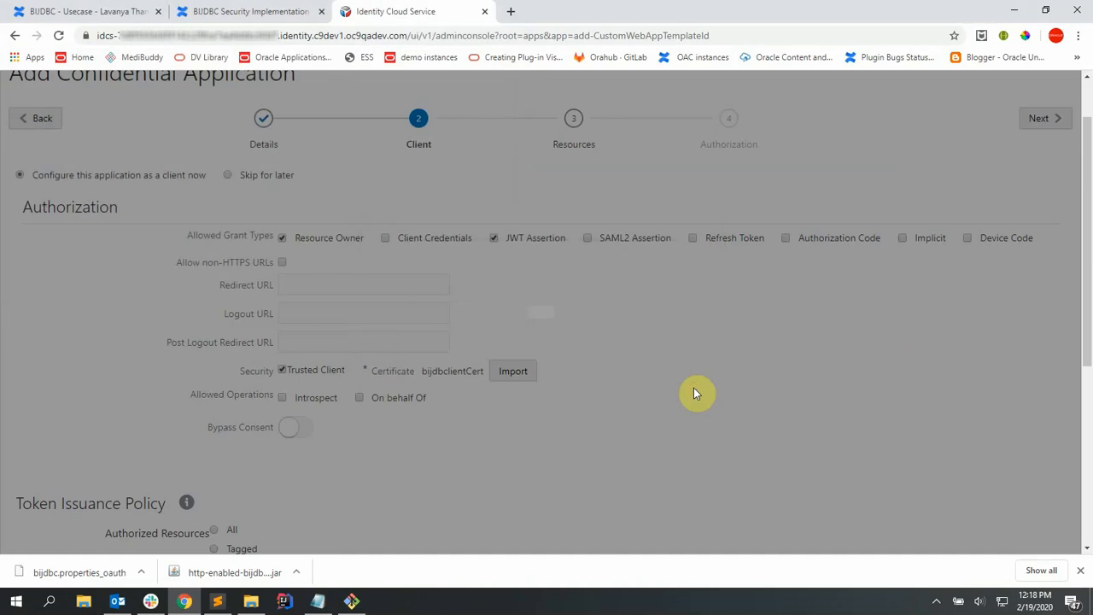
Add the AUTOANALYTICSINST_dvfunc1056016 resource's scope to the token issuance policy
scroll("down", 3)
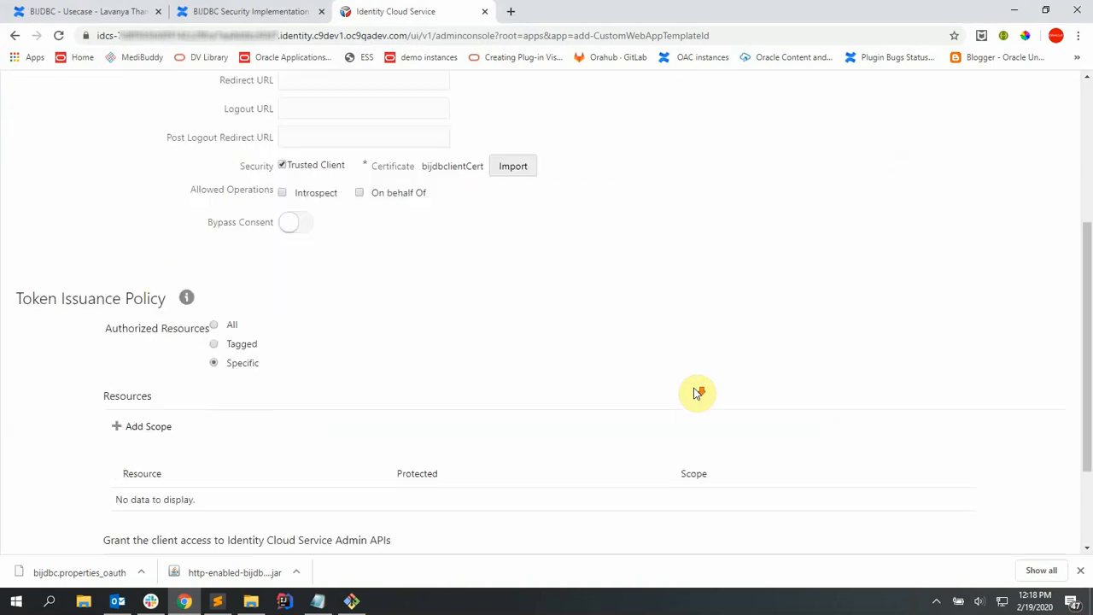
scroll("down", 3)
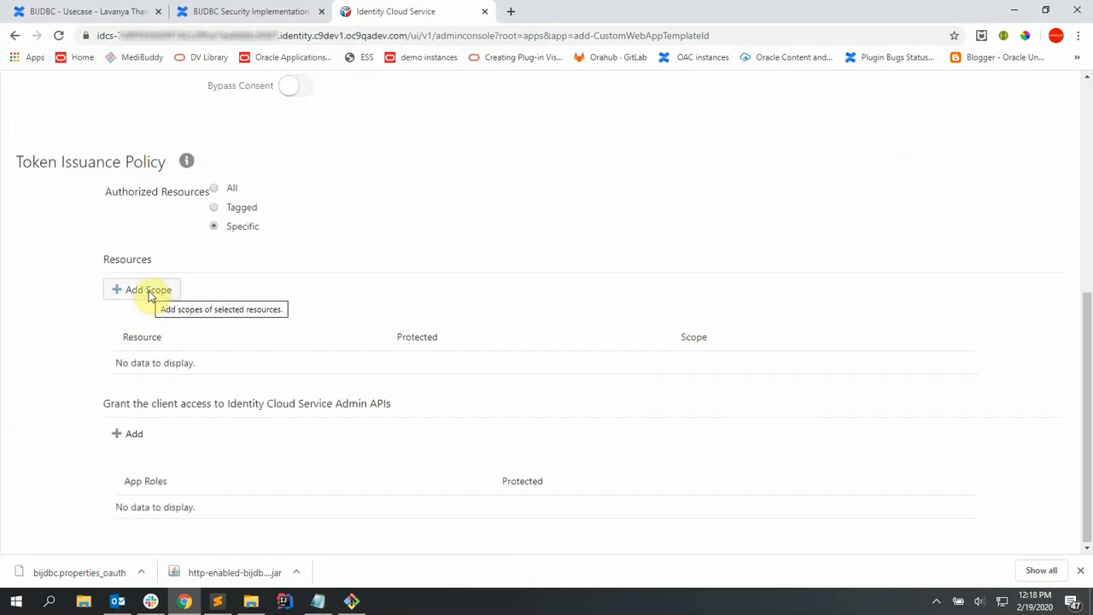
left_click(142, 291)
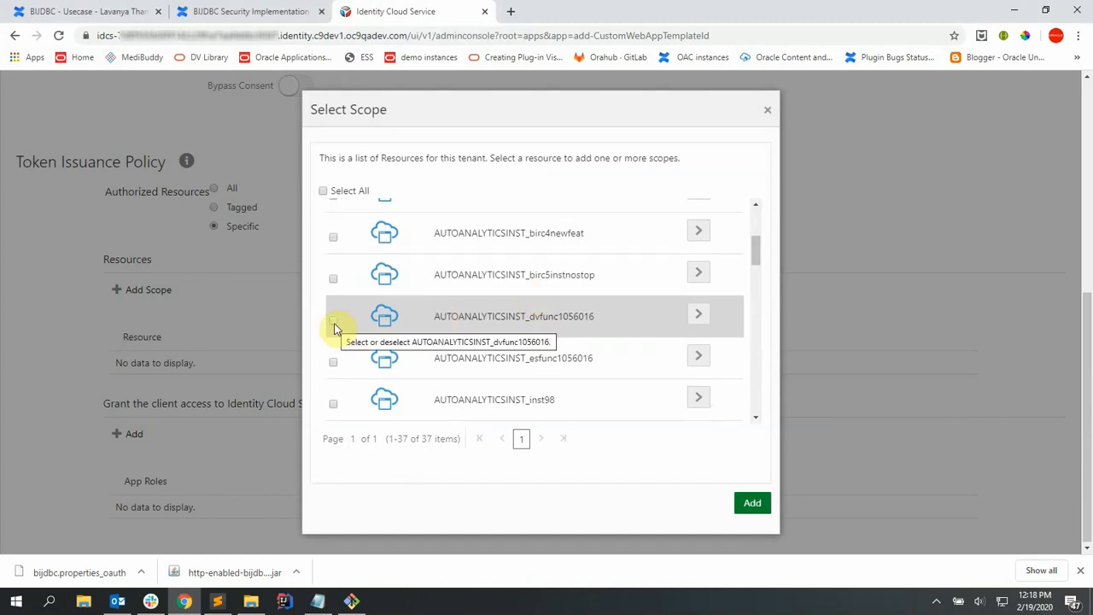
left_click(333, 320)
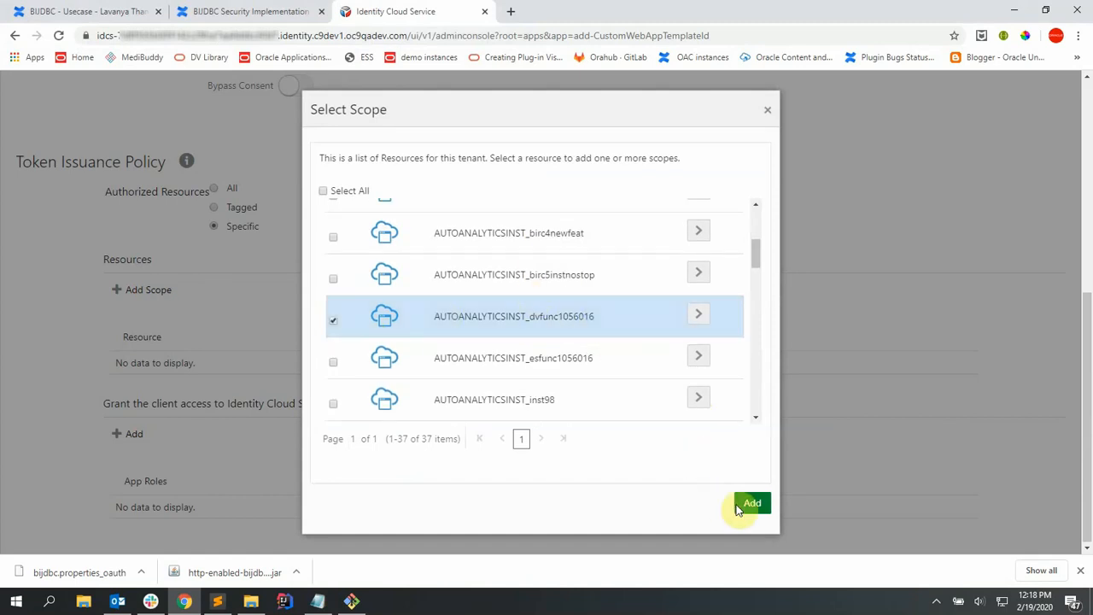
left_click(752, 502)
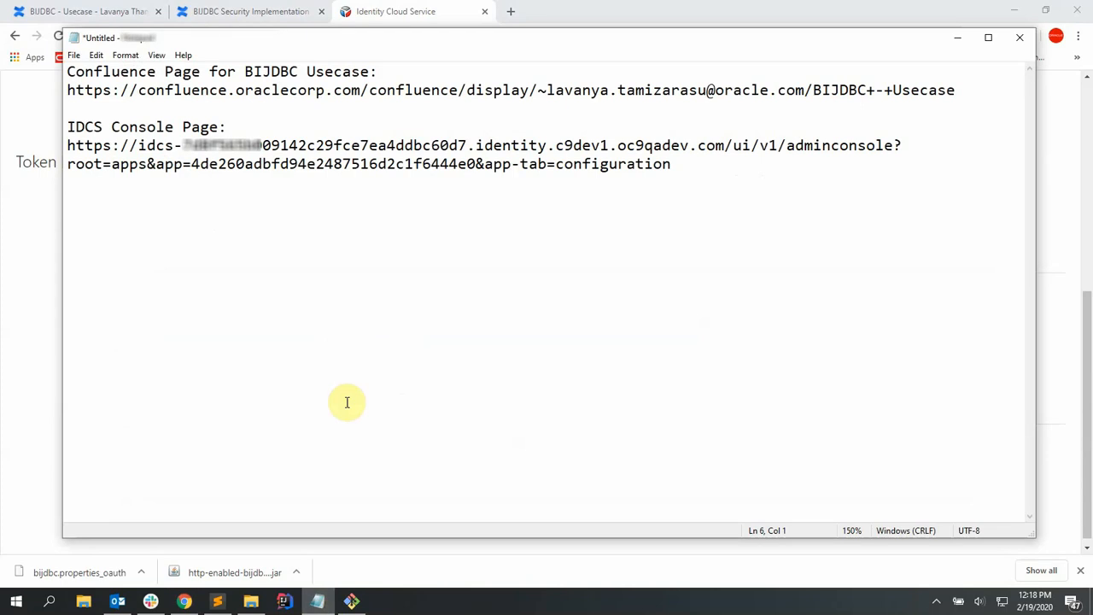
Add a 'Scope:' line to the notes below the saved links
type("Scope:")
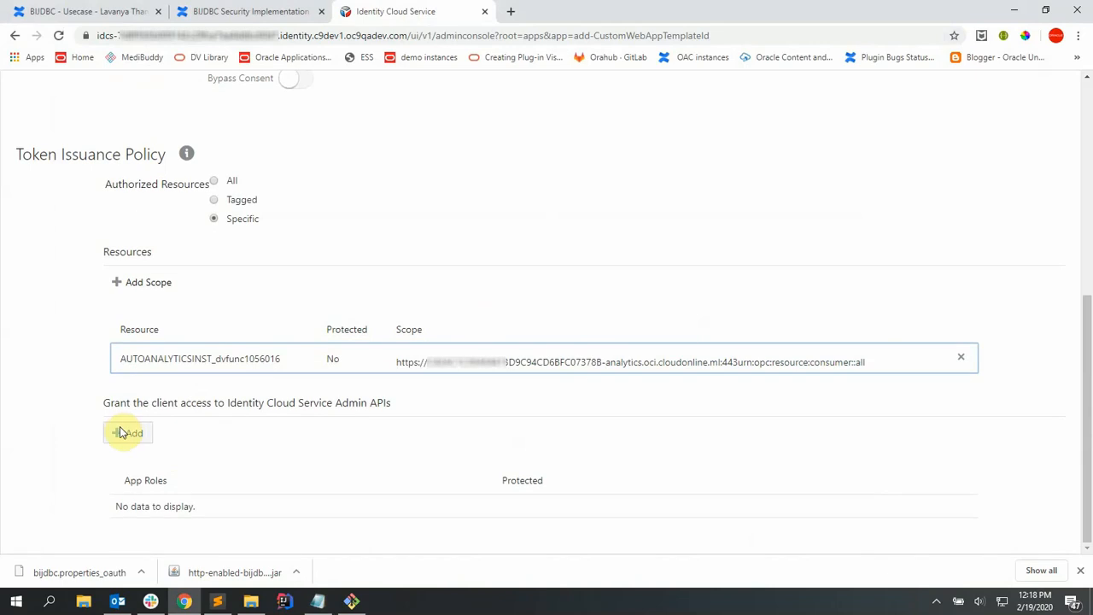
Grant the client the Identity Domain Administrator and Me app roles
left_click(133, 434)
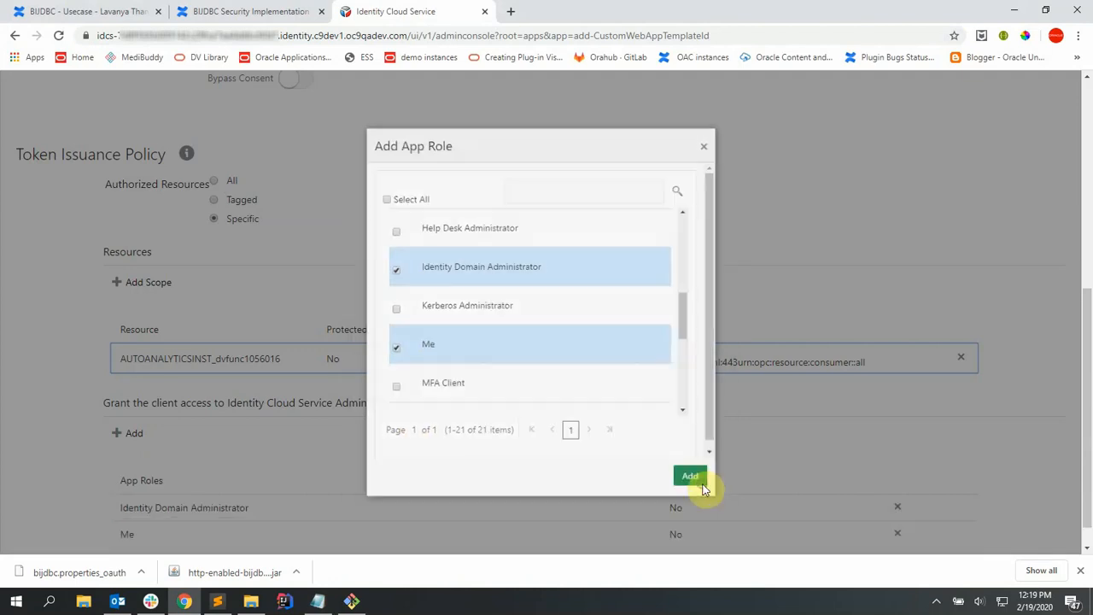
left_click(690, 475)
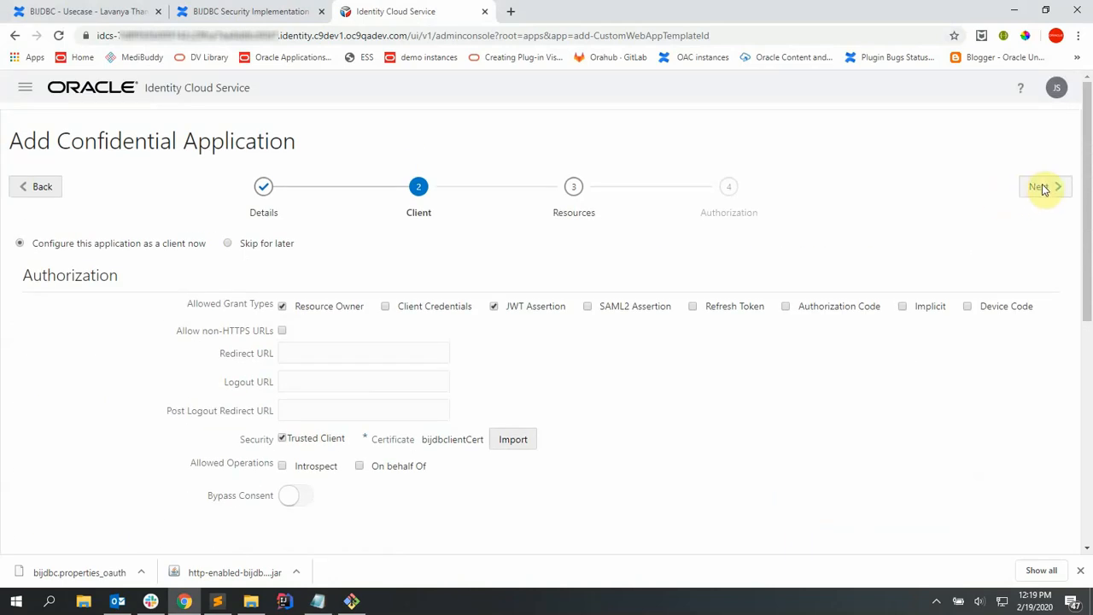
Finish creating testbijdbc and select its newly shown client ID
left_click(1040, 186)
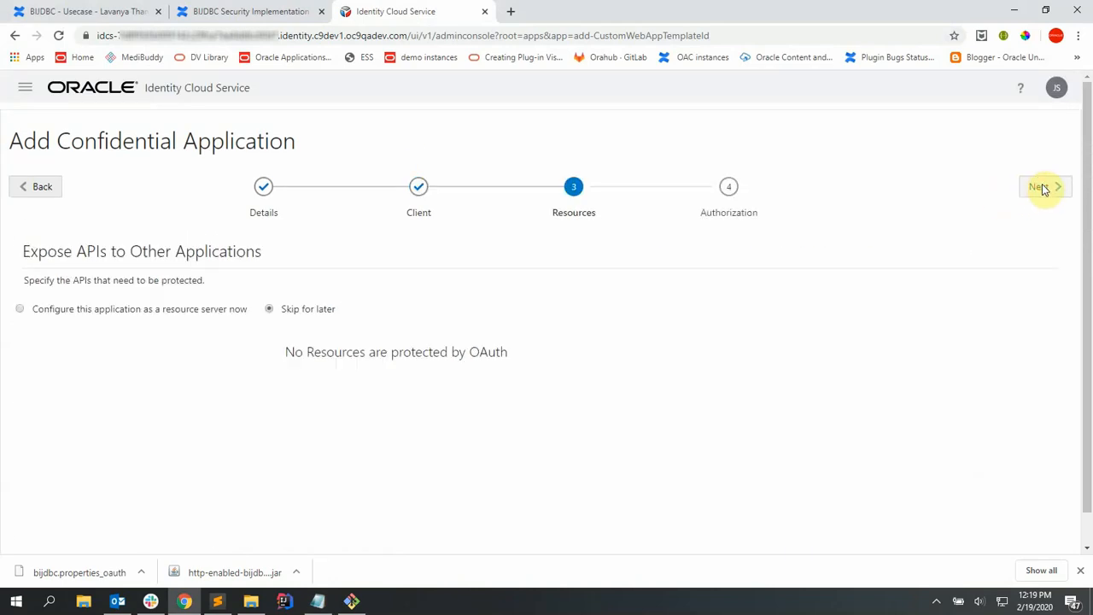
left_click(1042, 186)
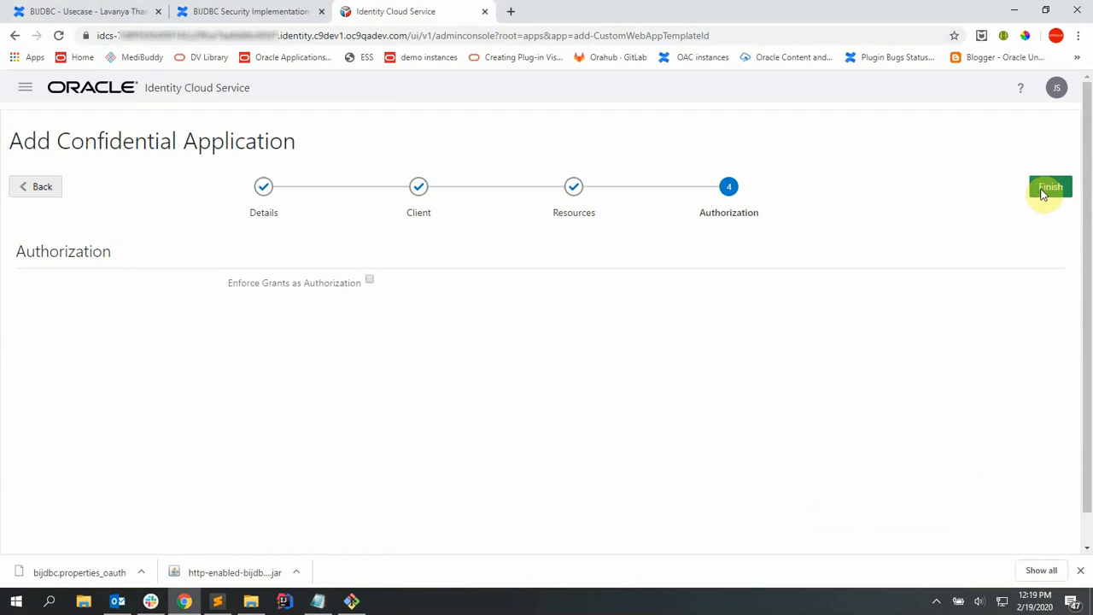
left_click(1048, 186)
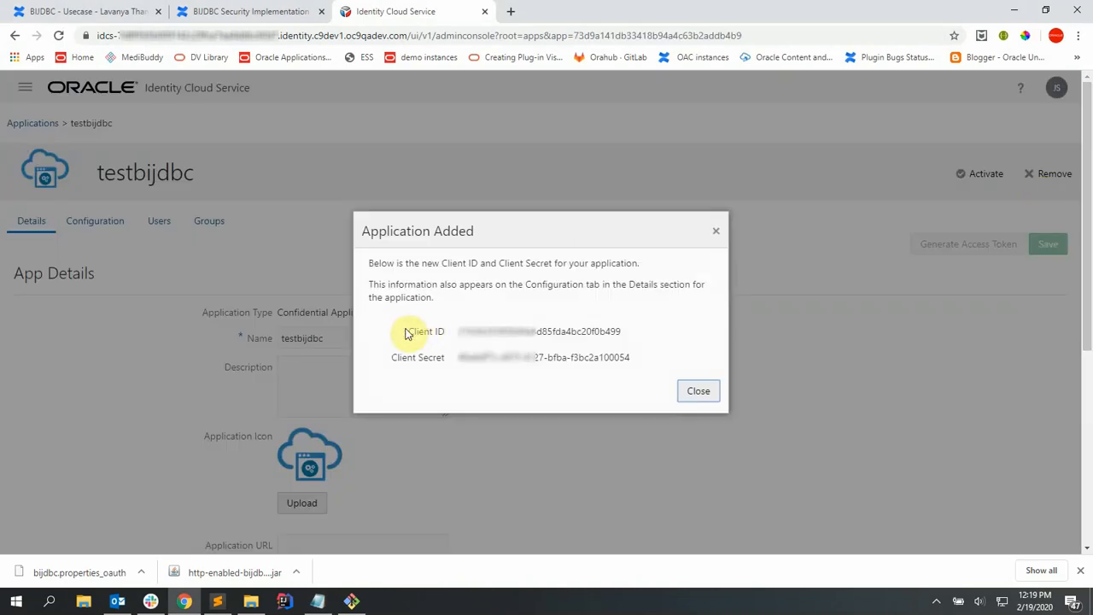
left_click_drag(406, 331, 630, 357)
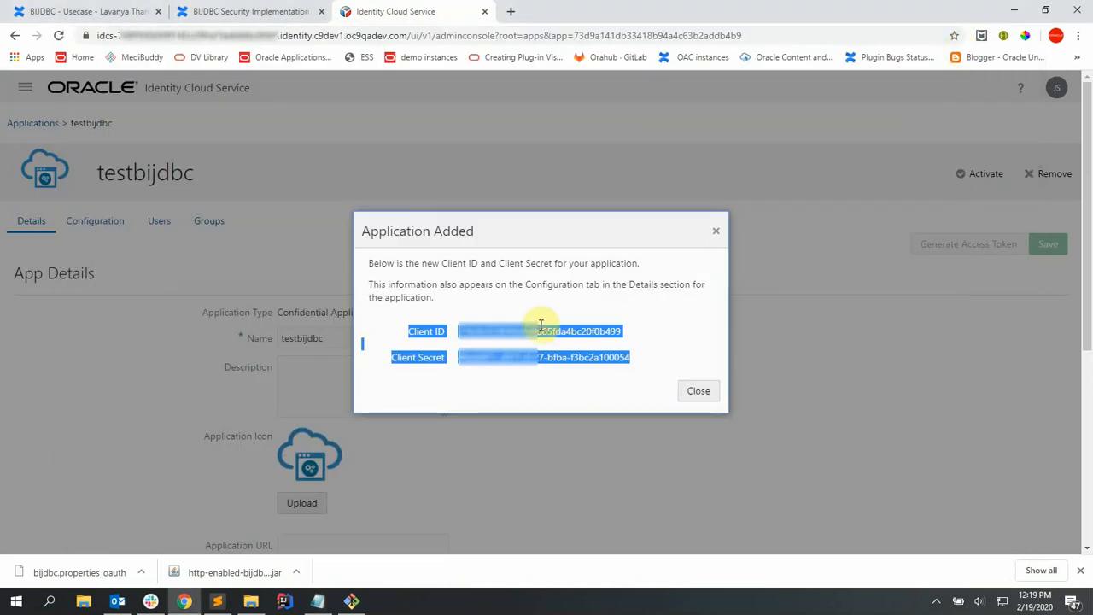
Dismiss the client ID notice and activate the testbijdbc application
left_click(697, 389)
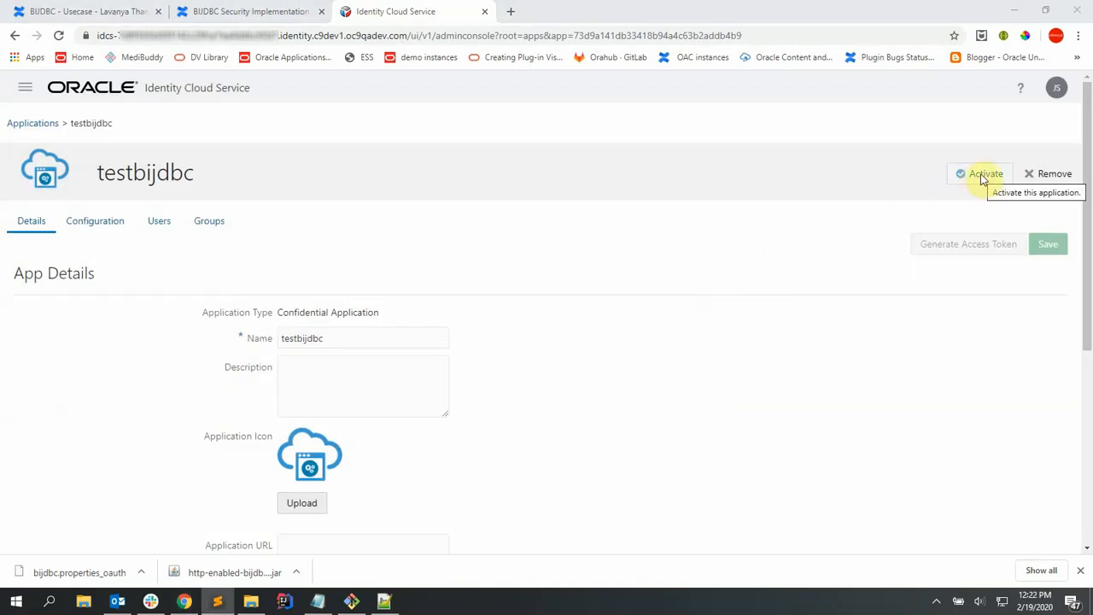
left_click(986, 174)
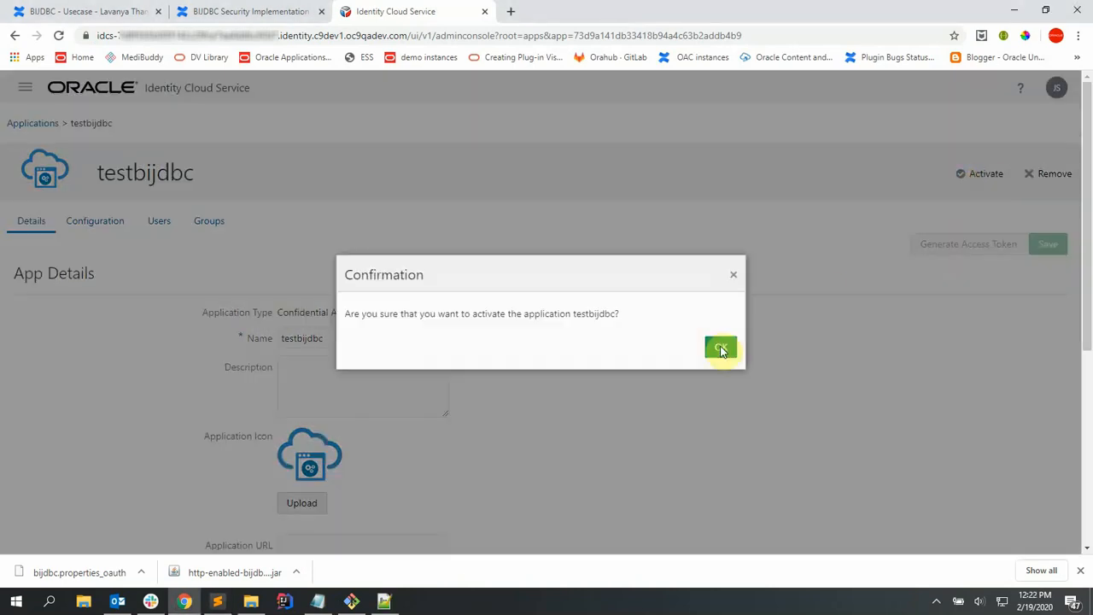
left_click(720, 348)
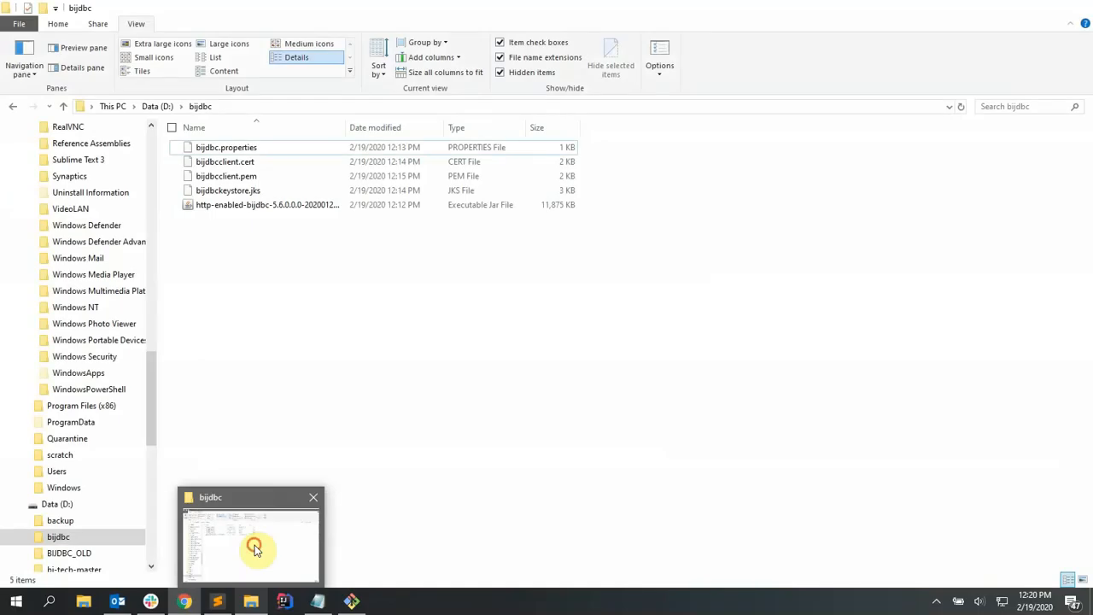
Open bijdbc.properties from the bijdbc folder for editing in Notepad++
left_click(225, 147)
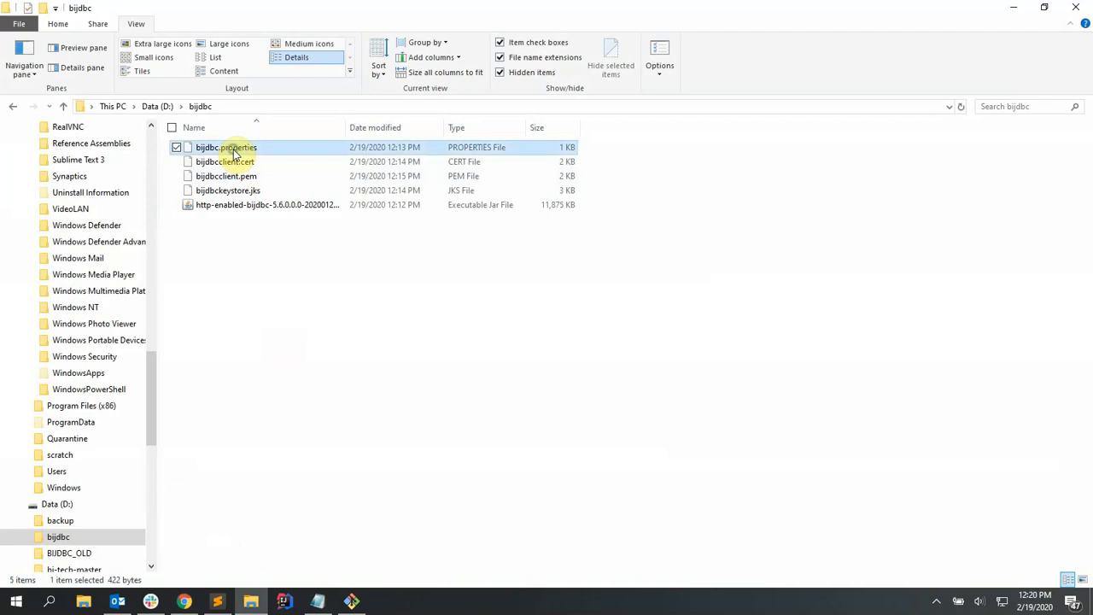
right_click(226, 147)
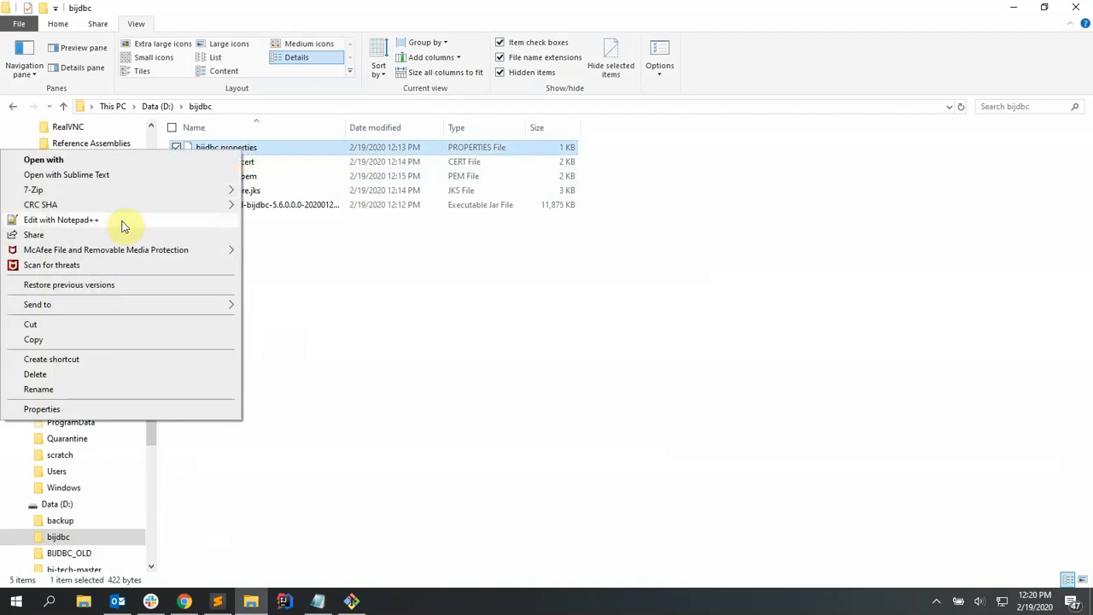
left_click(60, 219)
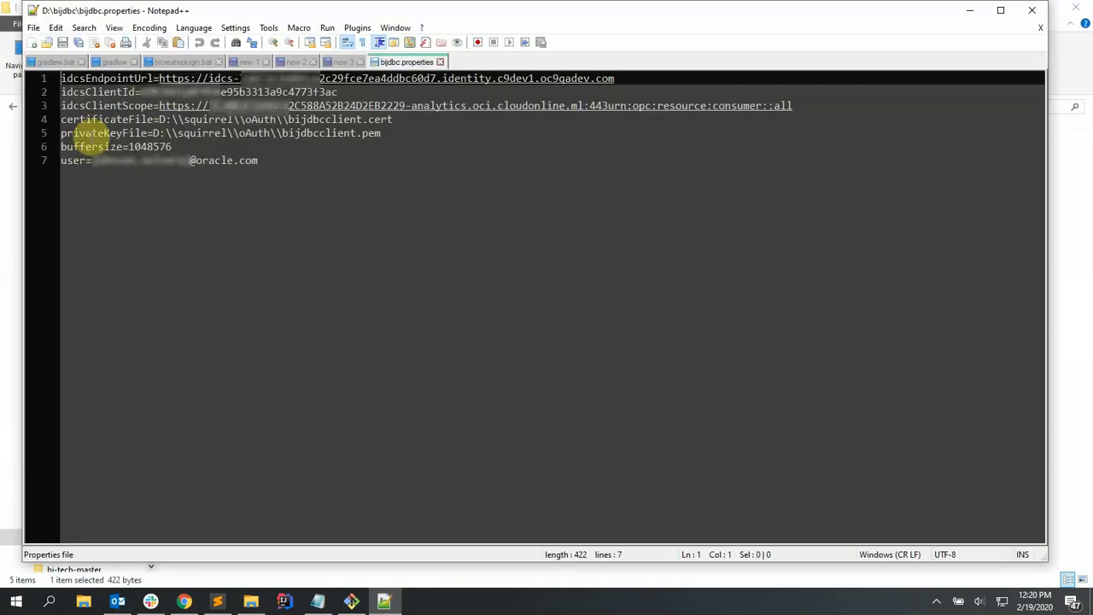
mouse_move(265, 488)
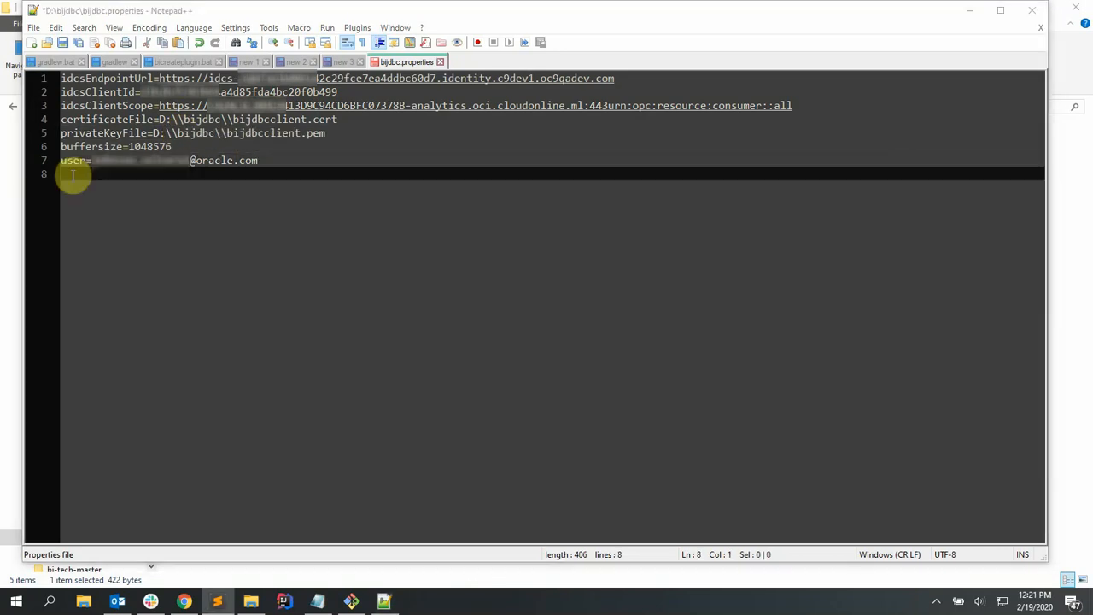
Add the line IGNORETRUSTCERTS=1 to bijdbc.properties
type("IGNORETRUSTCERTS=1")
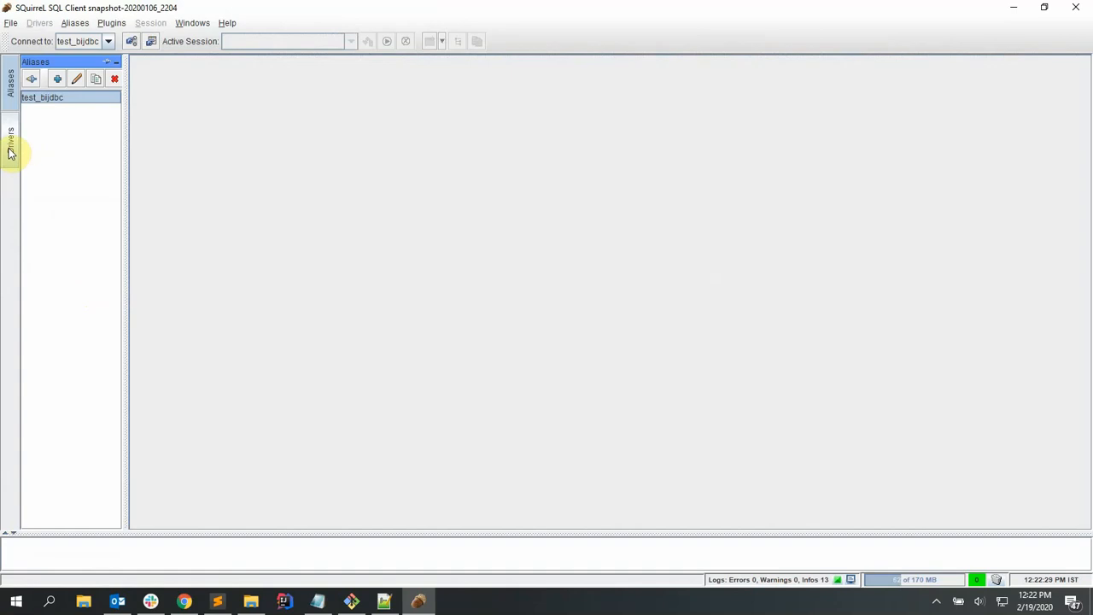
Start a new driver and add the http-enabled bijdbc jar from D:\bijdbc to its extra class path
left_click(10, 140)
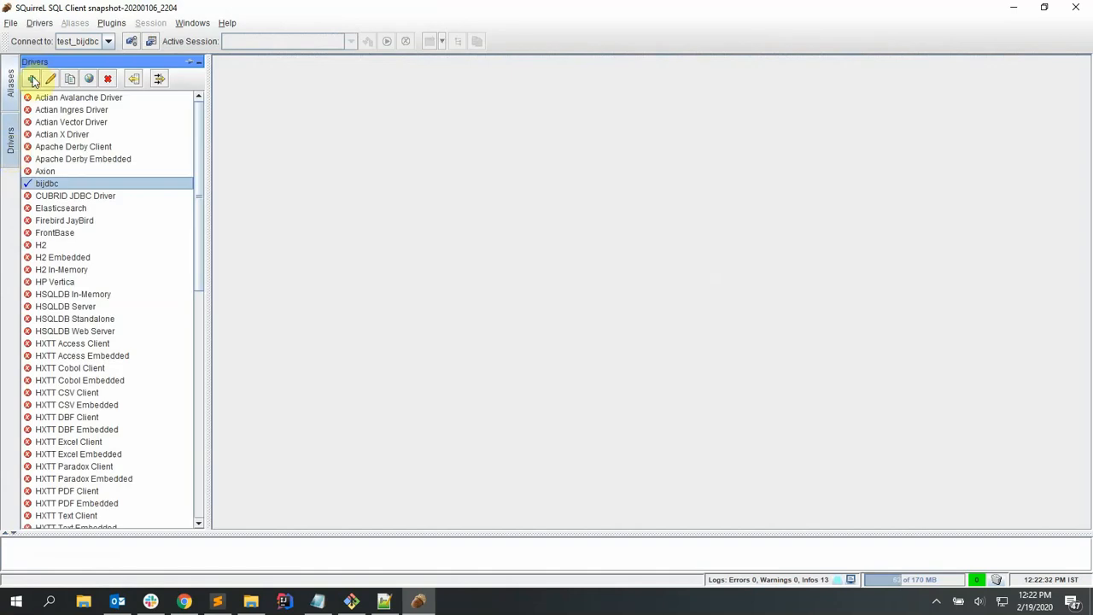
left_click(32, 79)
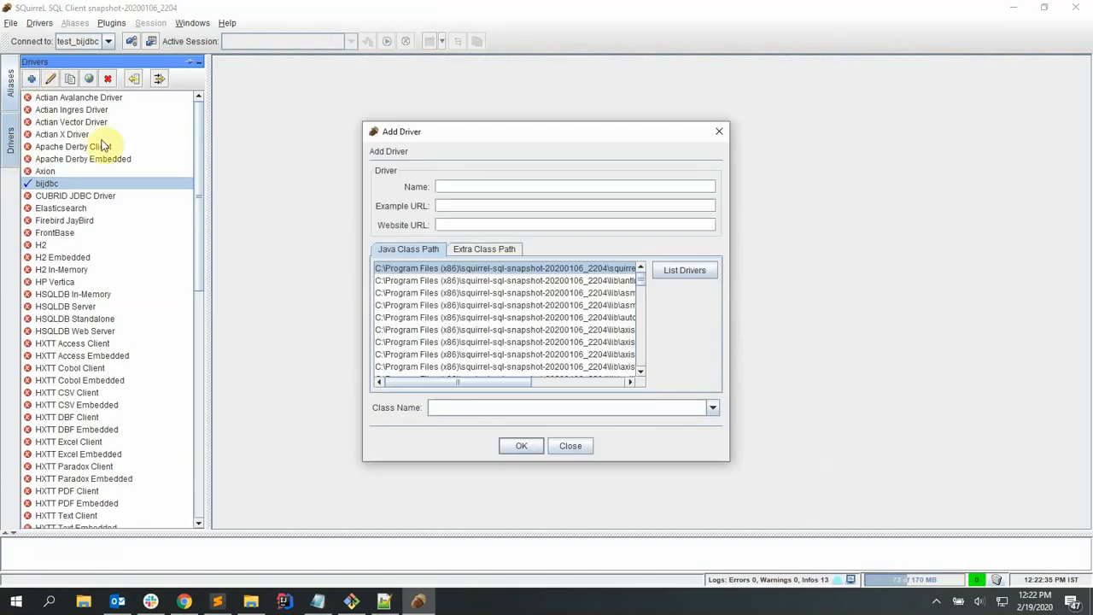
left_click(485, 249)
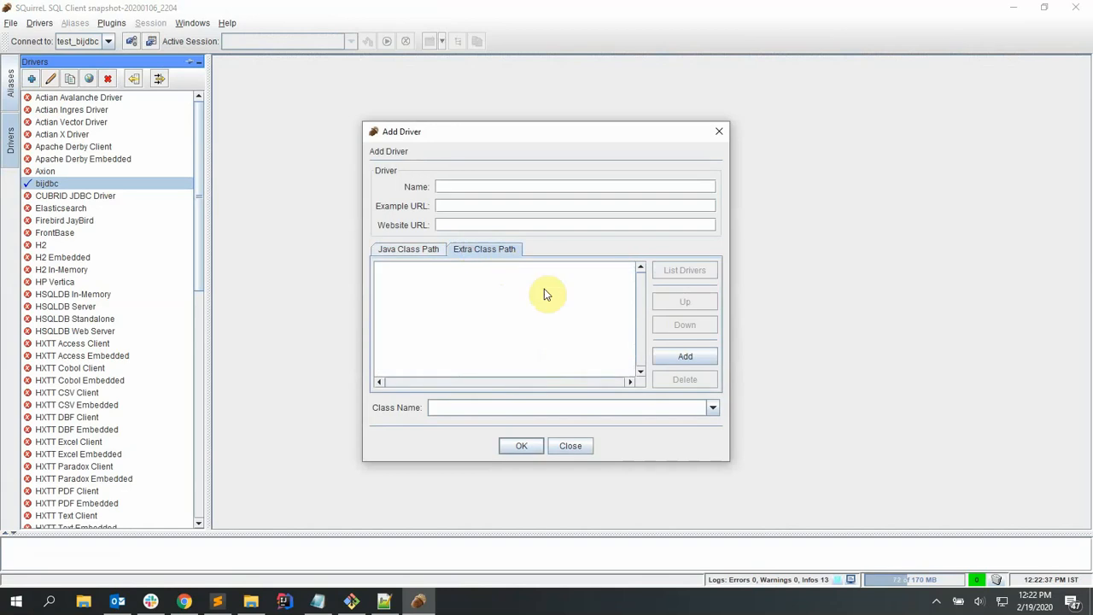
left_click(683, 357)
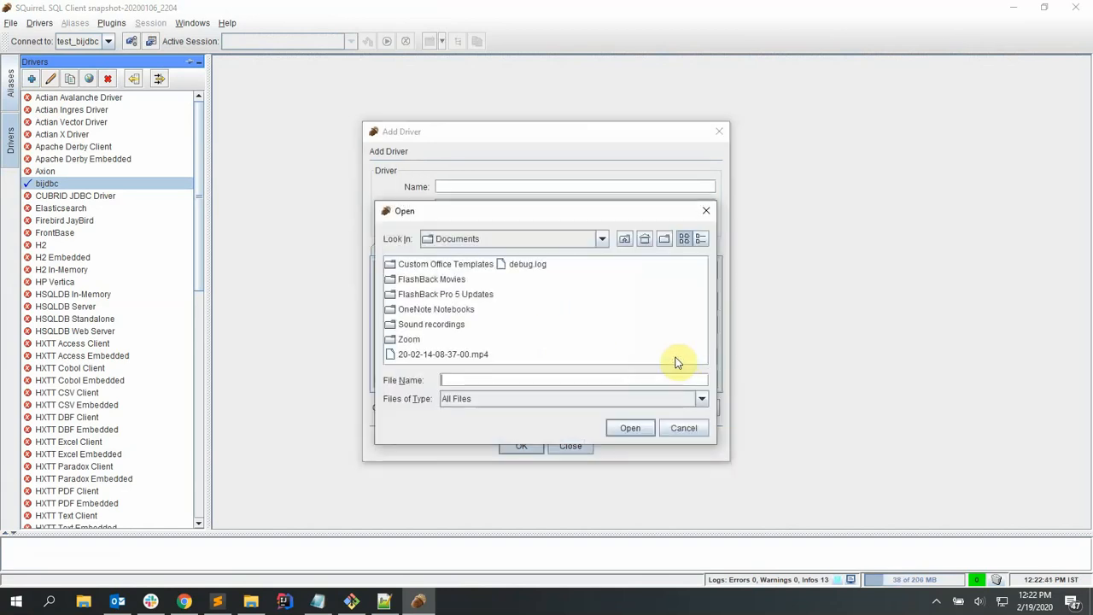
left_click(601, 239)
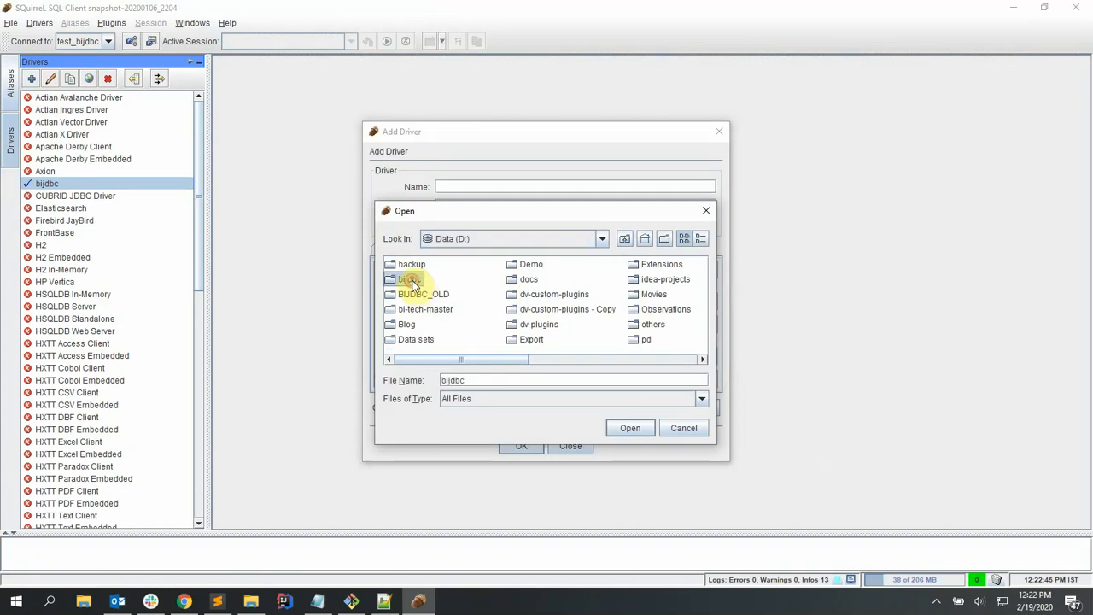
double_click(410, 280)
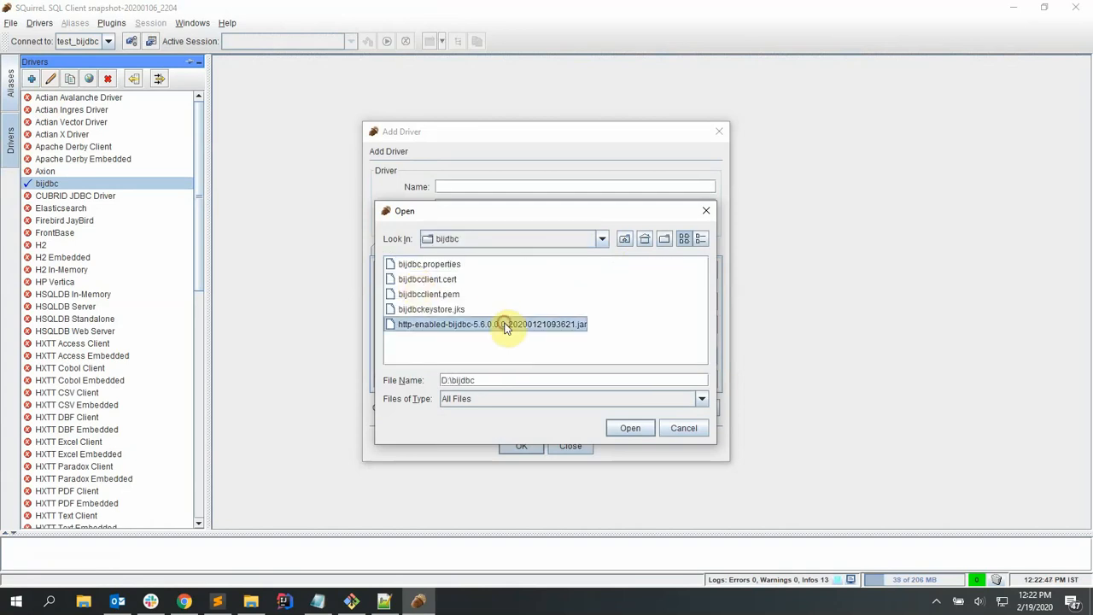
left_click(630, 427)
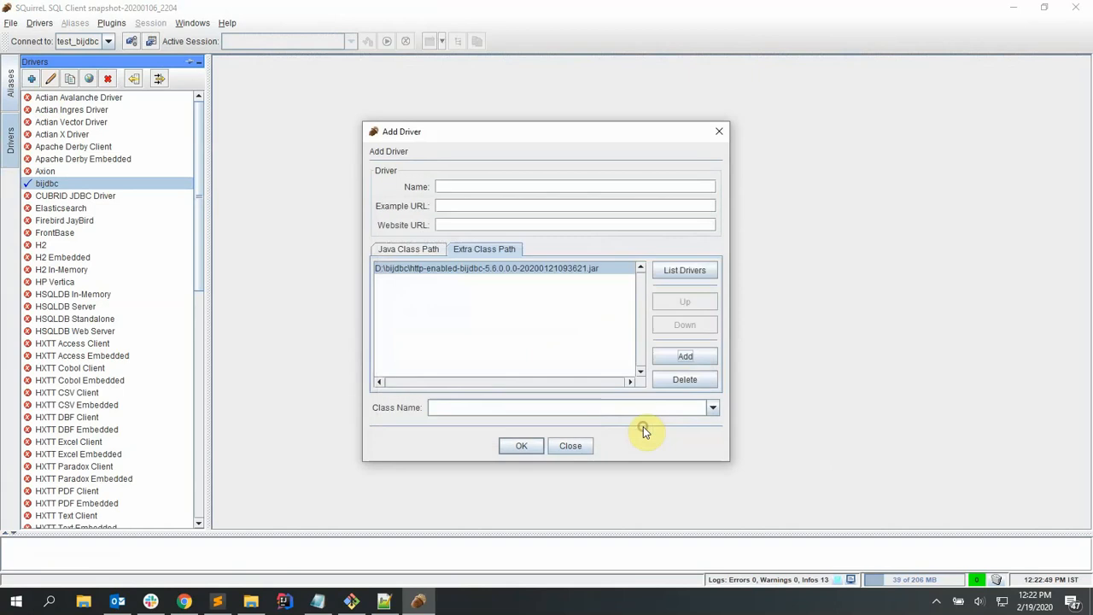
mouse_move(467, 186)
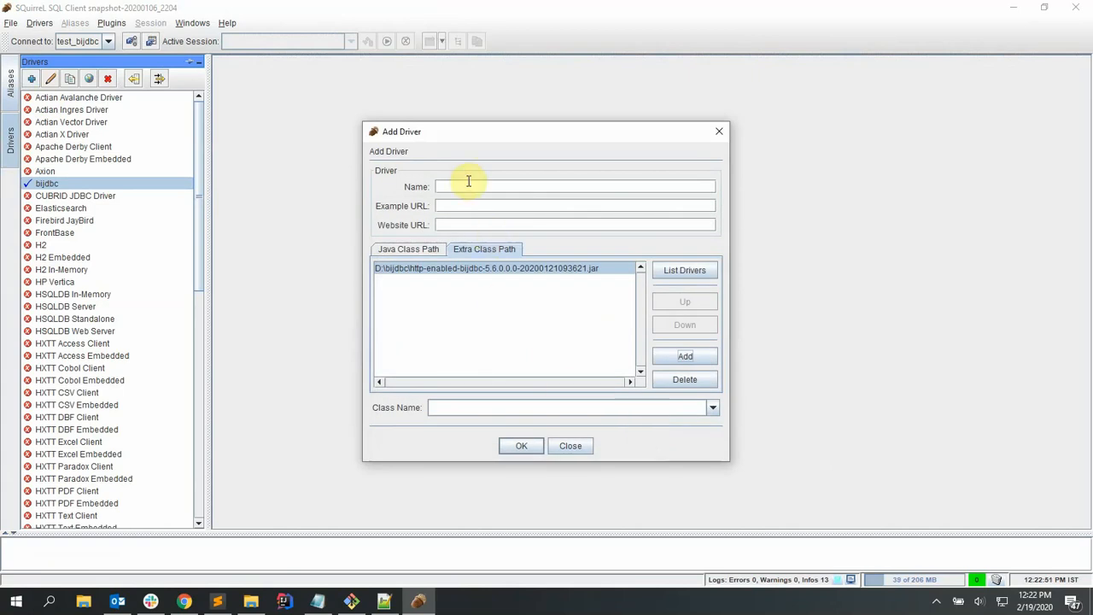
Name the driver testbijdbc with class oracle.bi.jdbc.AnaJdbcDriver and save it
type("testbijdbc")
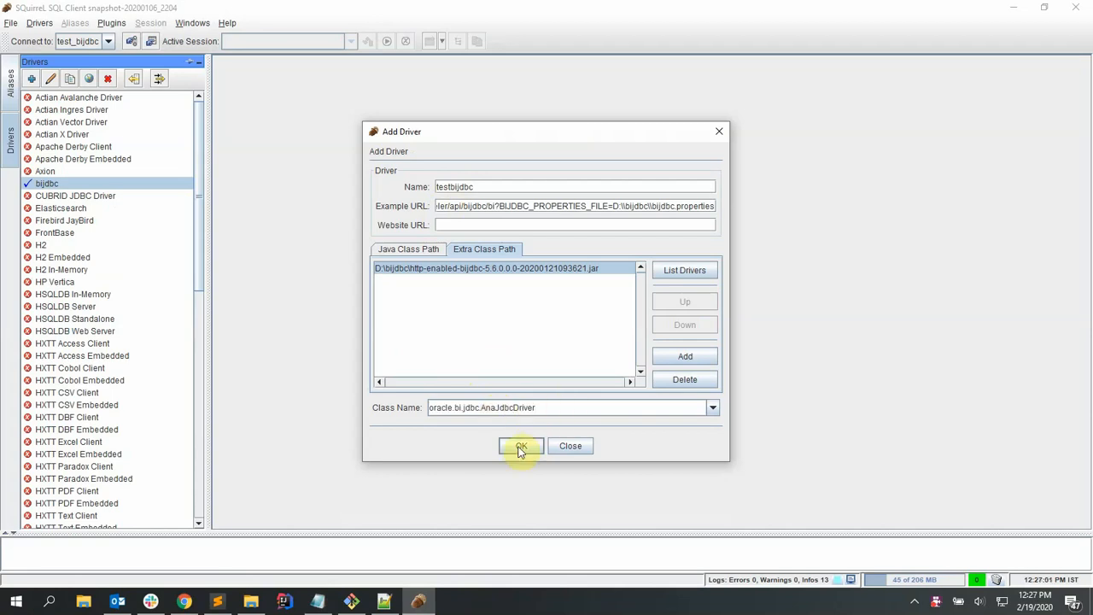
left_click(521, 444)
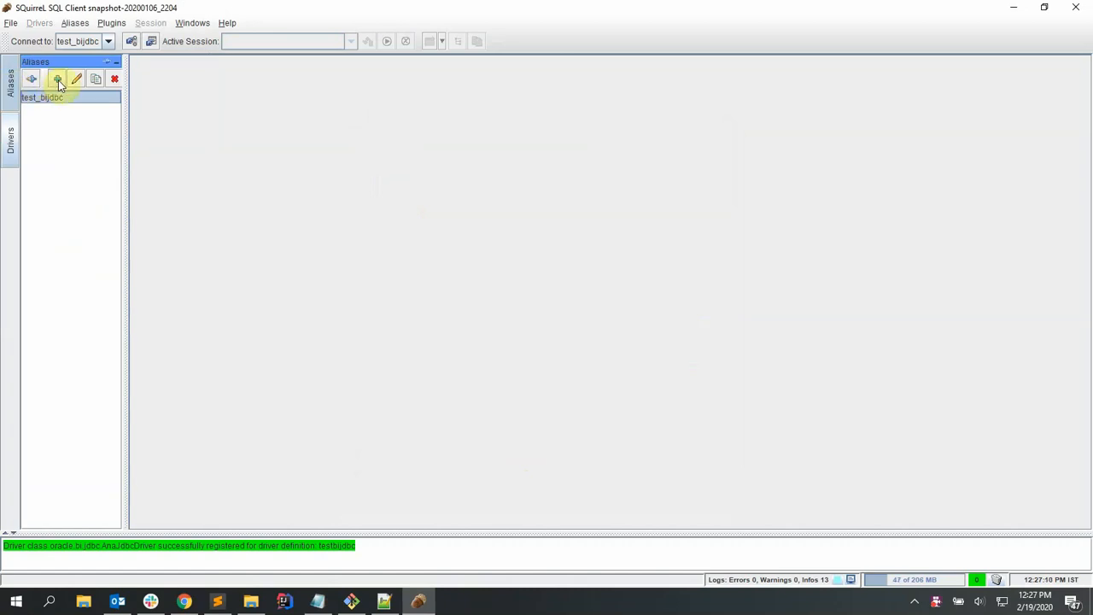
Create a testbijdbc alias on the new driver and confirm its connection test succeeds
left_click(58, 78)
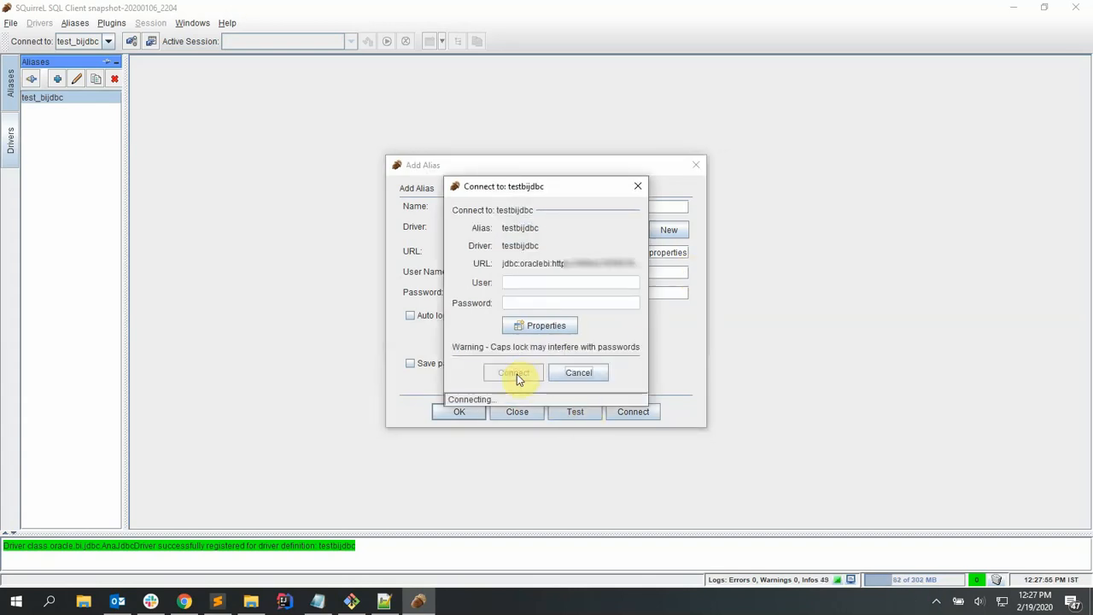
left_click(512, 372)
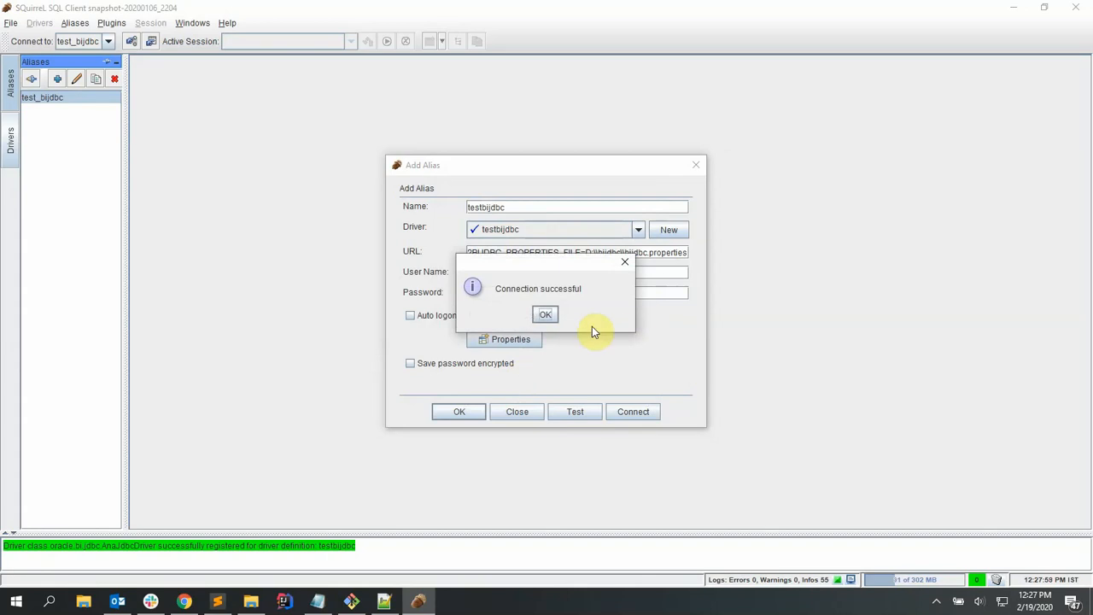
left_click(544, 314)
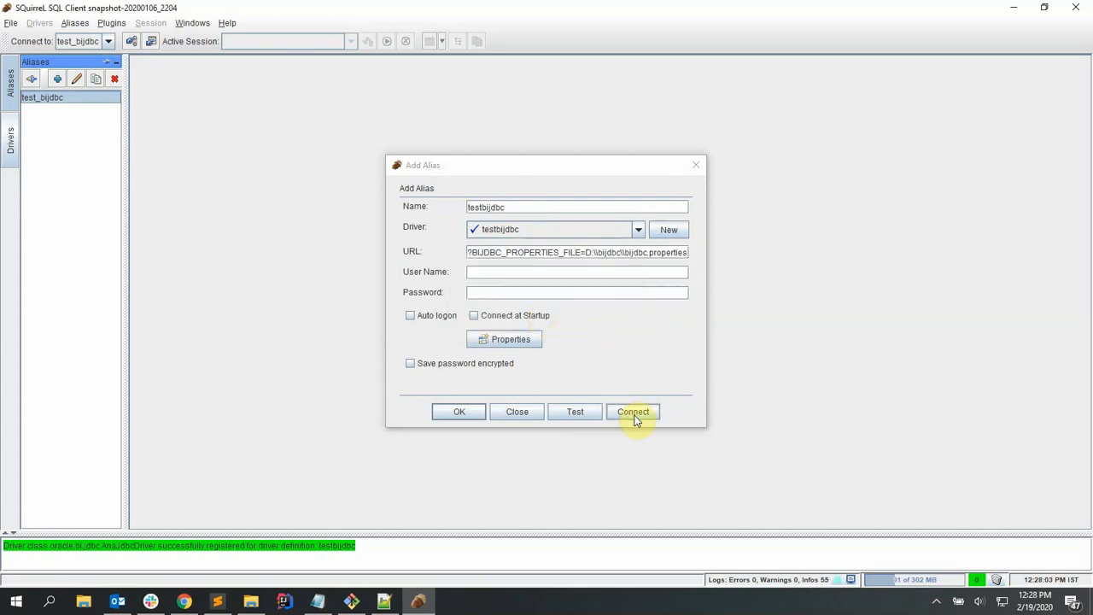
Connect to the BI server using the testbijdbc alias
left_click(632, 411)
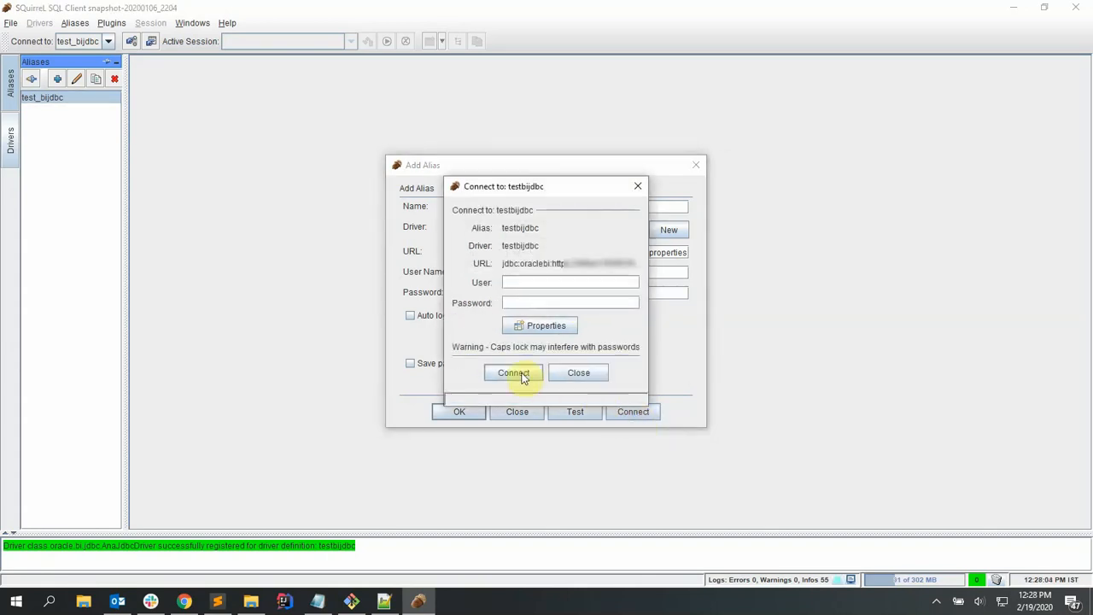
left_click(512, 373)
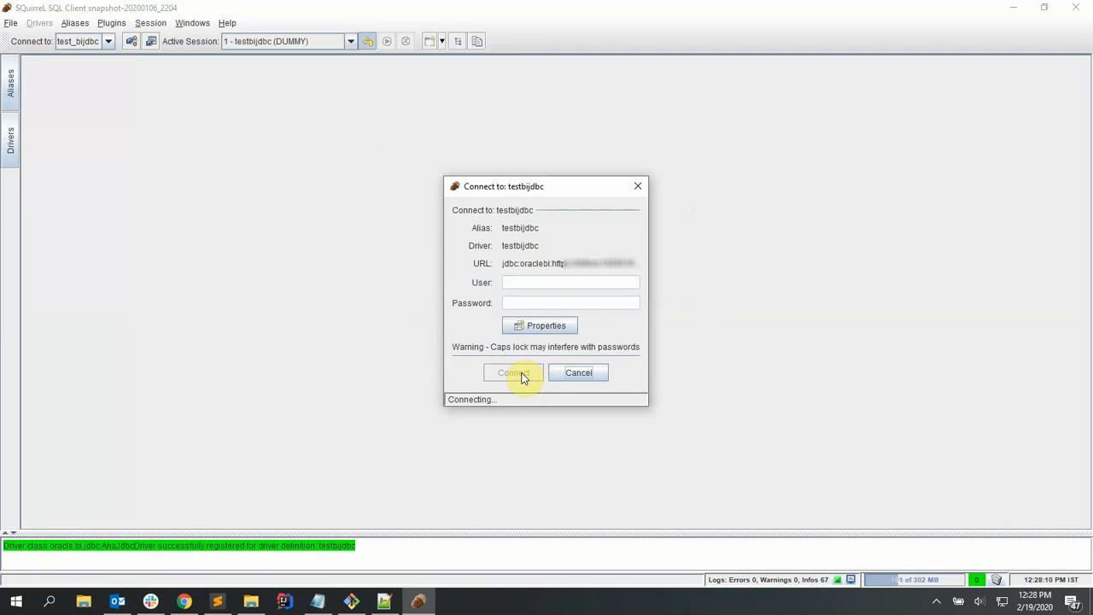
left_click(512, 373)
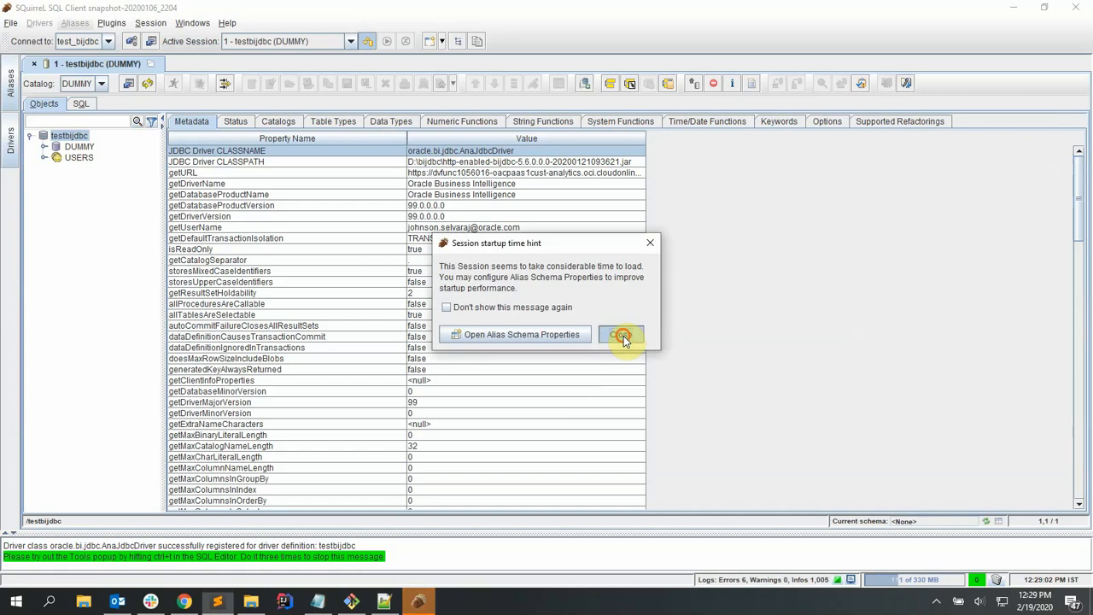
Dismiss the startup hint and run the SELECT fetching 40 rows of Donation_Example
left_click(622, 333)
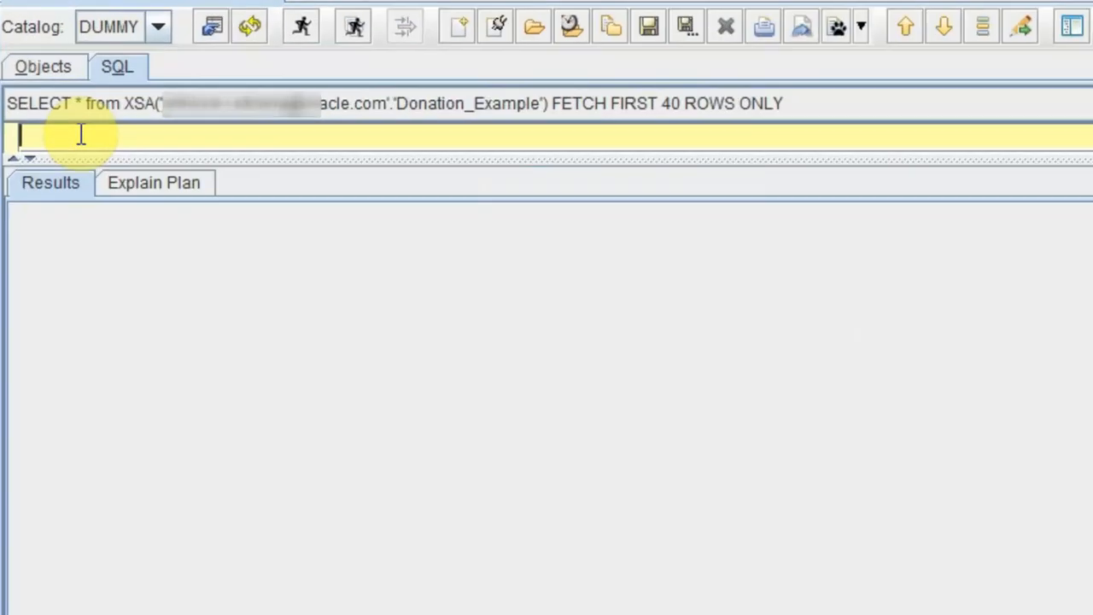
left_click(301, 26)
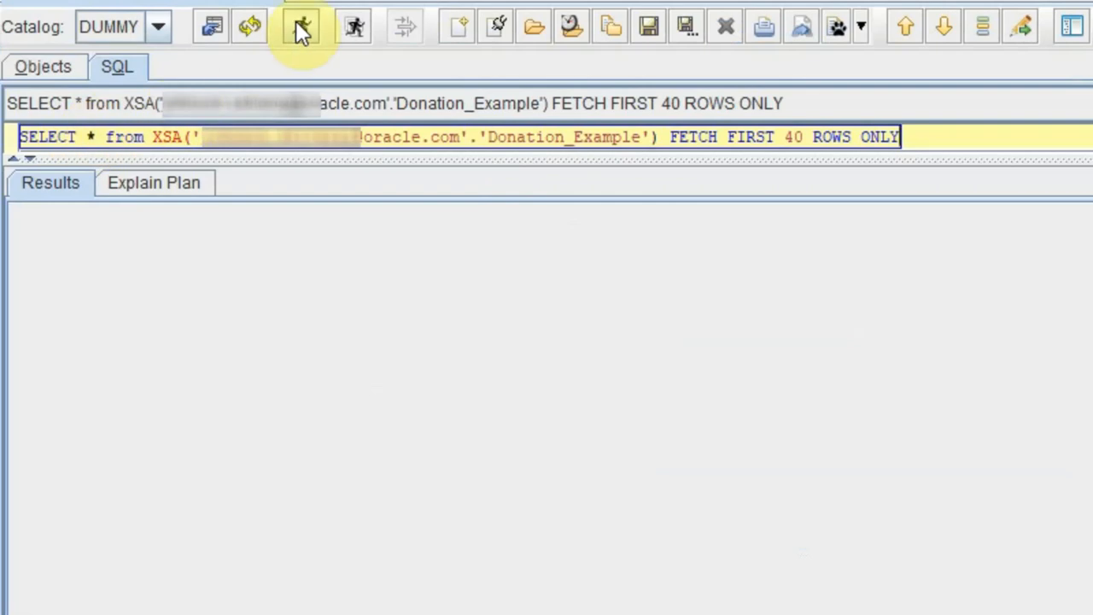
left_click(300, 26)
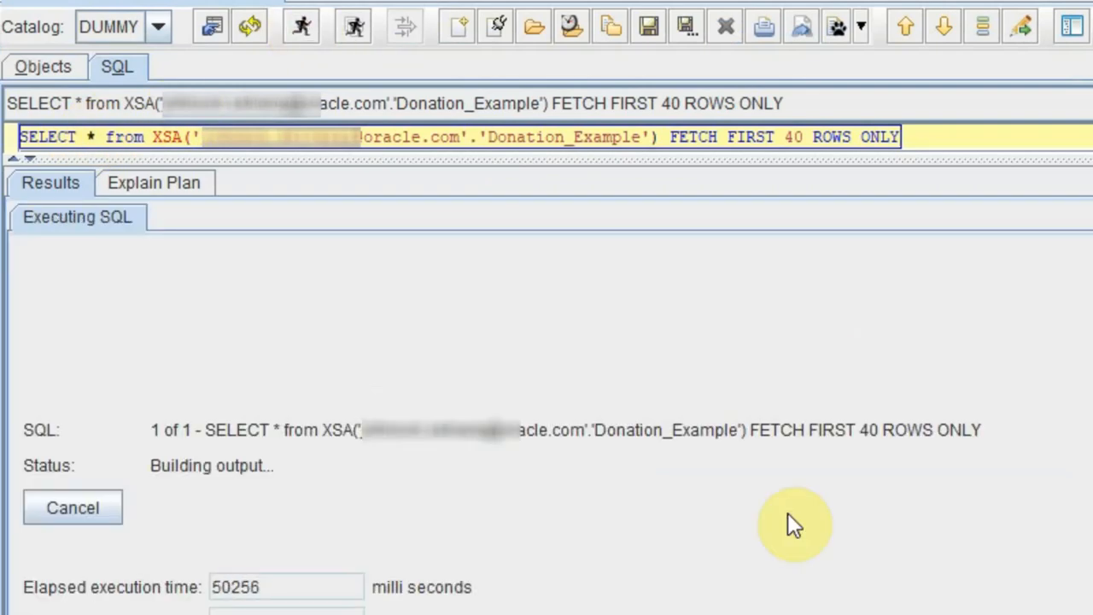